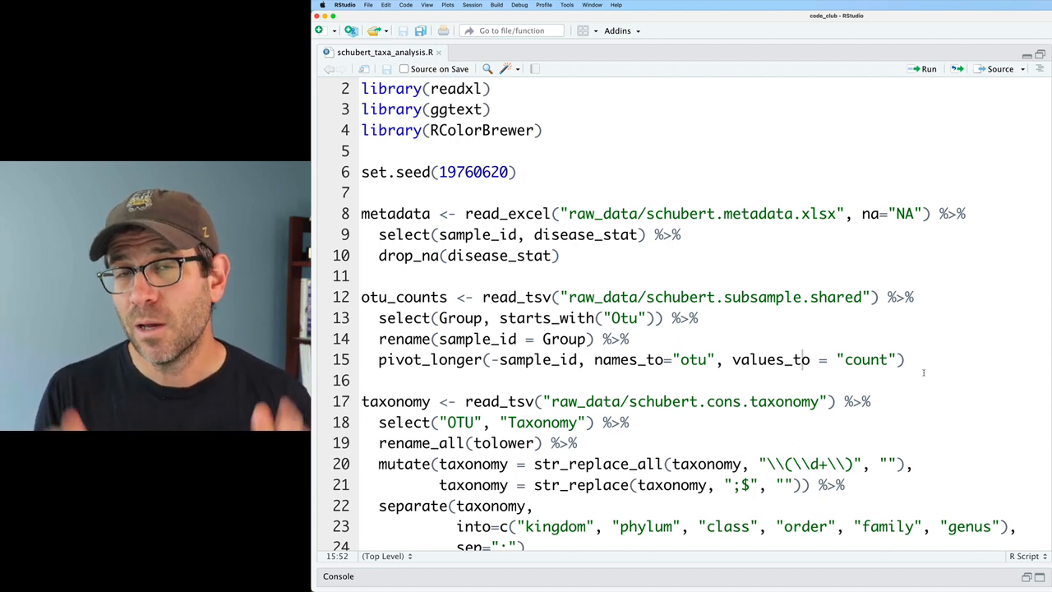
{"action": "mouse_move", "coordinate": [845, 339]}
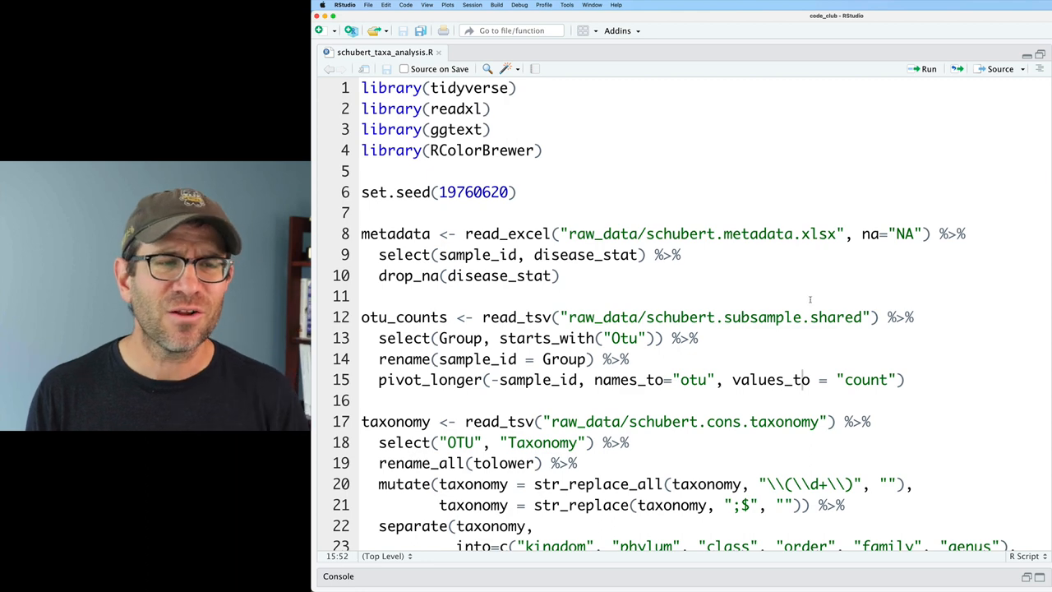
- Scroll through the schubert_genus.tiff plot in Preview to inspect the genus relative abundances
{"action": "scroll", "scroll_direction": "down", "scroll_amount": 3}
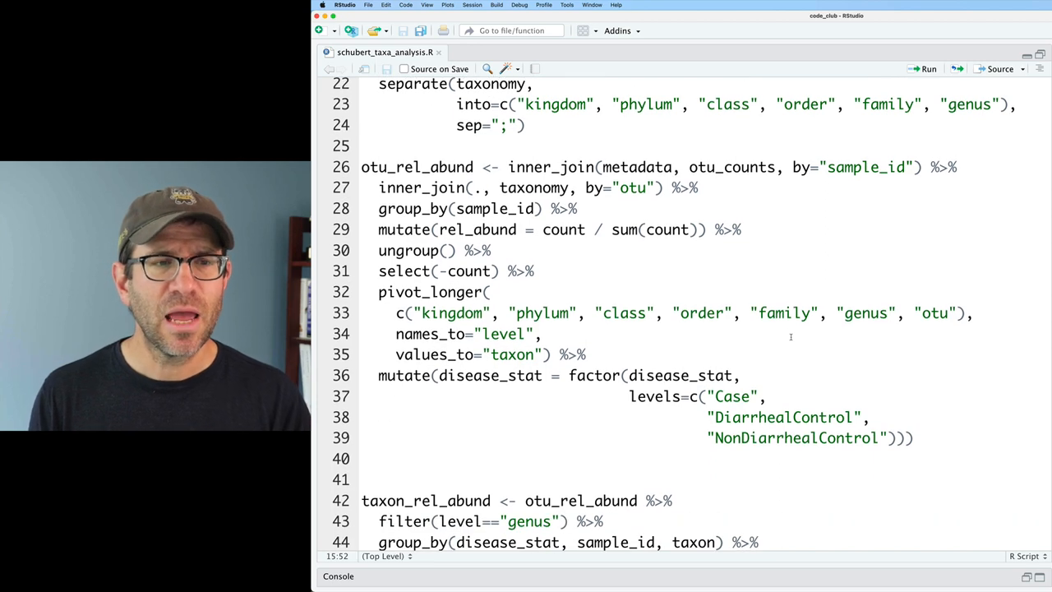
{"action": "scroll", "scroll_direction": "down", "scroll_amount": 3}
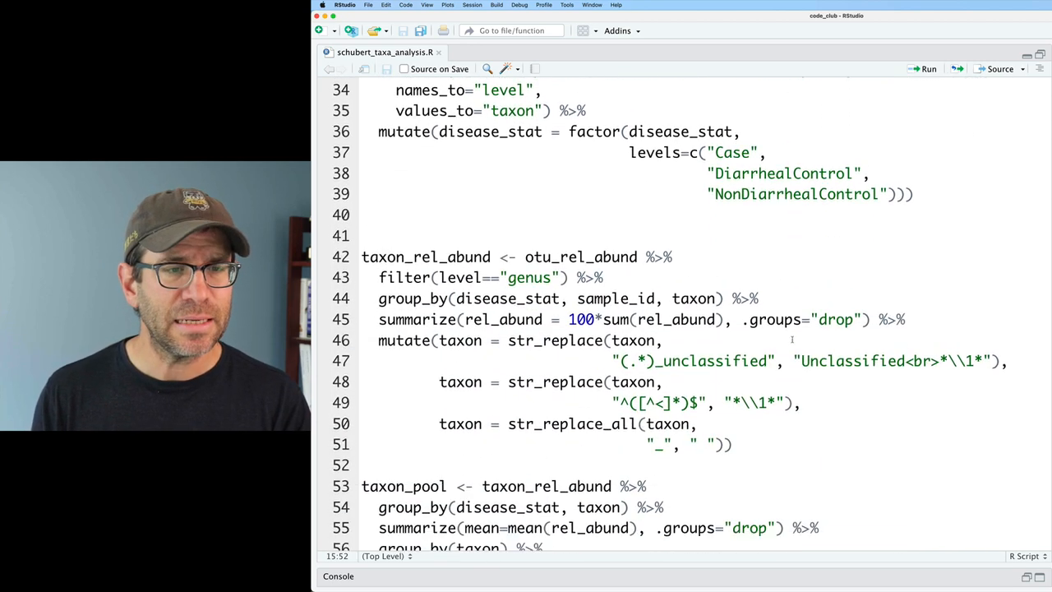
{"action": "scroll", "scroll_direction": "down", "scroll_amount": 3}
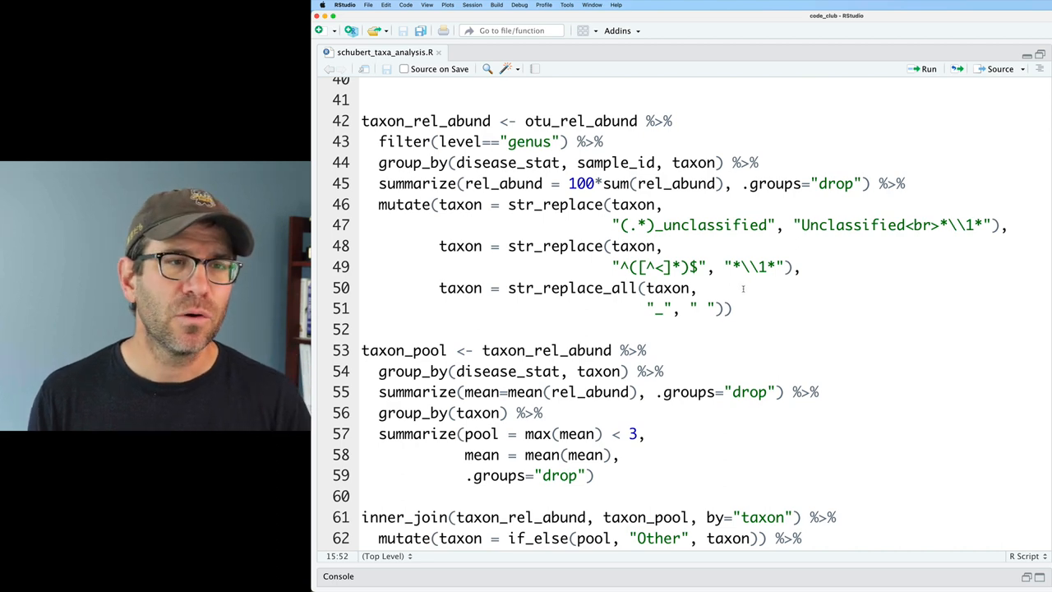
{"action": "scroll", "scroll_direction": "down", "scroll_amount": 3}
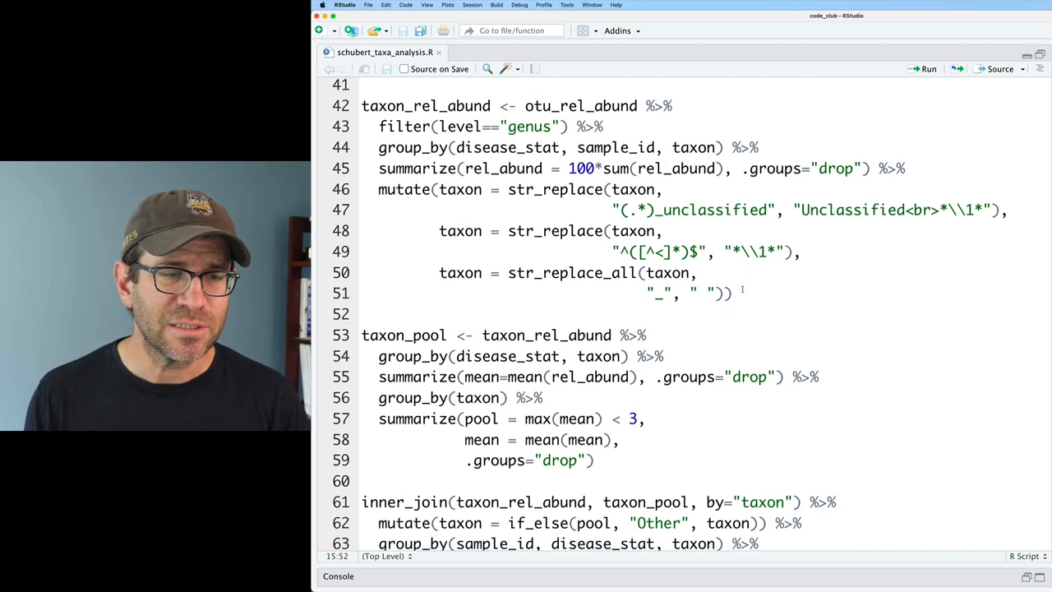
{"action": "scroll", "scroll_direction": "down", "scroll_amount": 3}
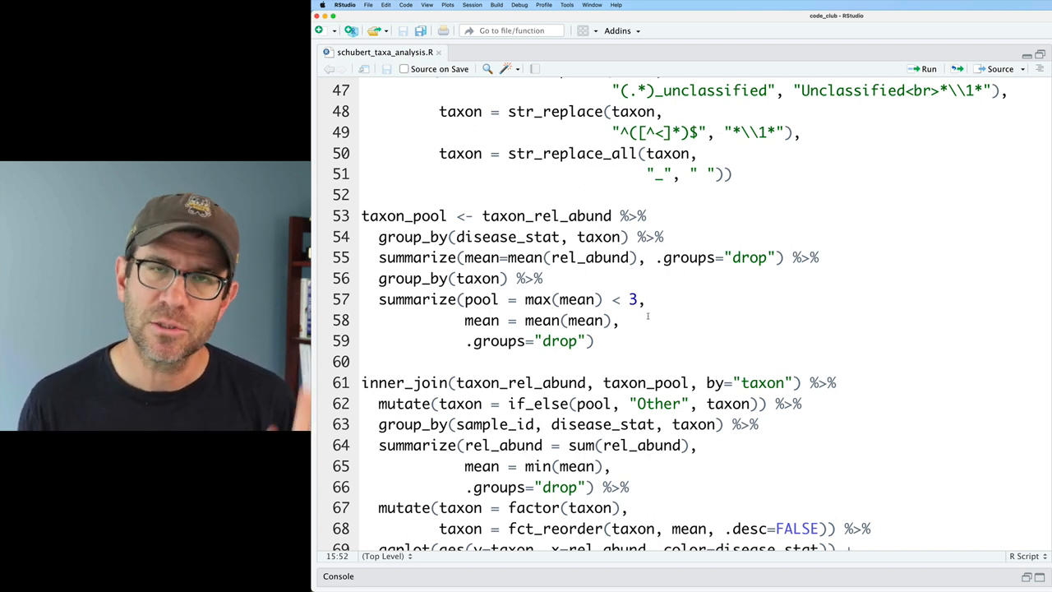
{"action": "scroll", "scroll_direction": "down", "scroll_amount": 3}
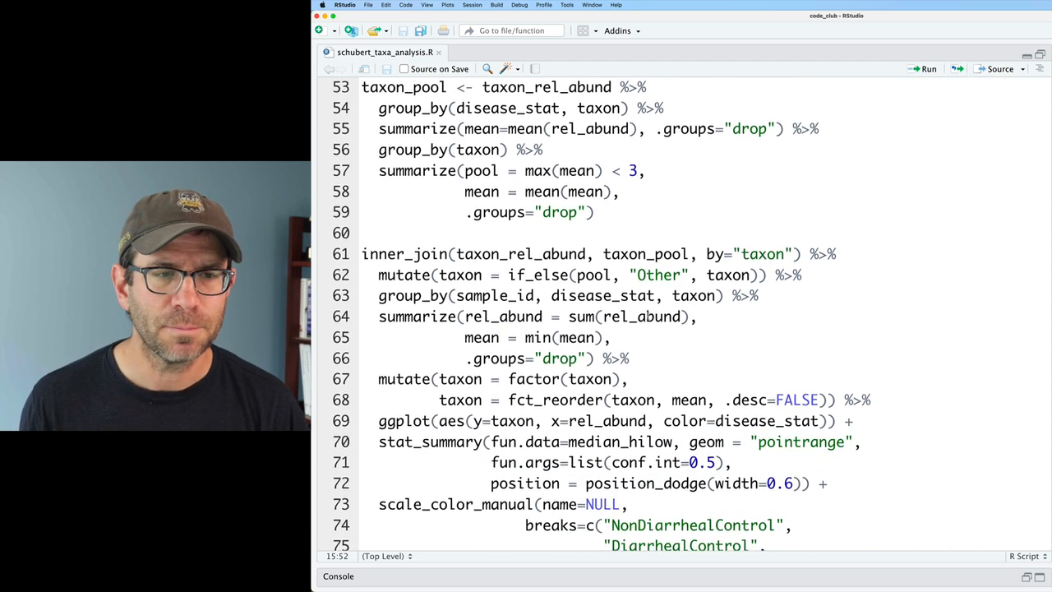
{"action": "scroll", "scroll_direction": "down", "scroll_amount": 3}
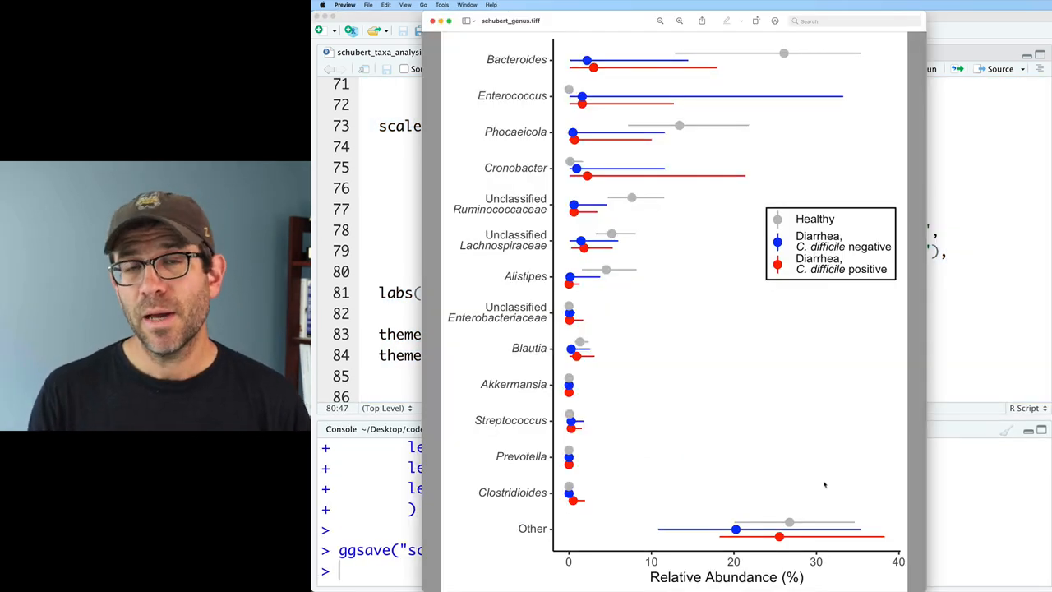
{"action": "mouse_move", "coordinate": [815, 438]}
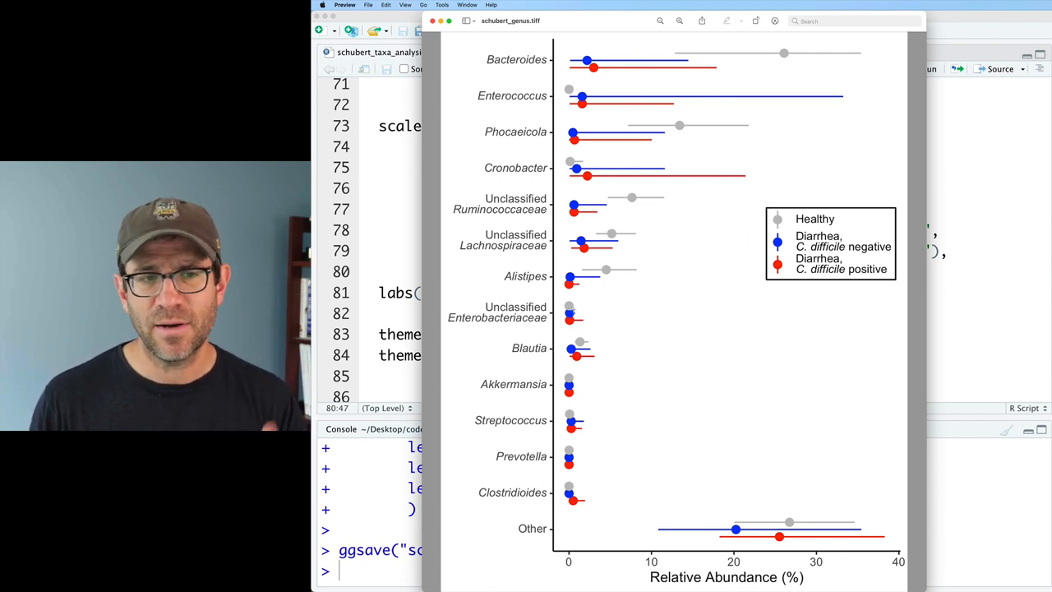
{"action": "mouse_move", "coordinate": [595, 470]}
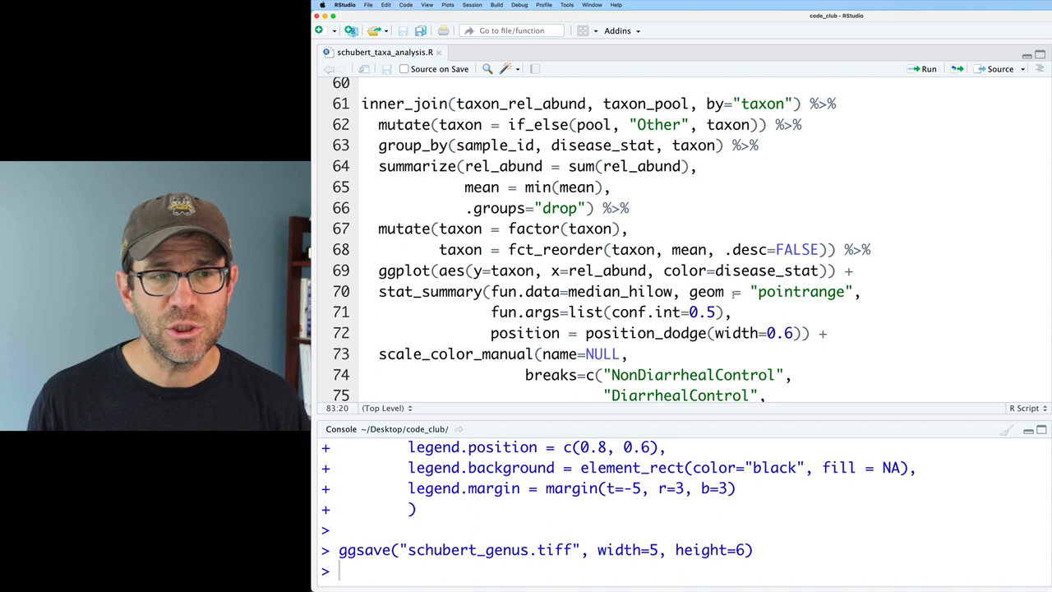
- Add a scale_x_log10() layer after position_dodge and rerun the plot, getting infinite-value warnings
{"action": "scroll", "scroll_direction": "down", "scroll_amount": 3}
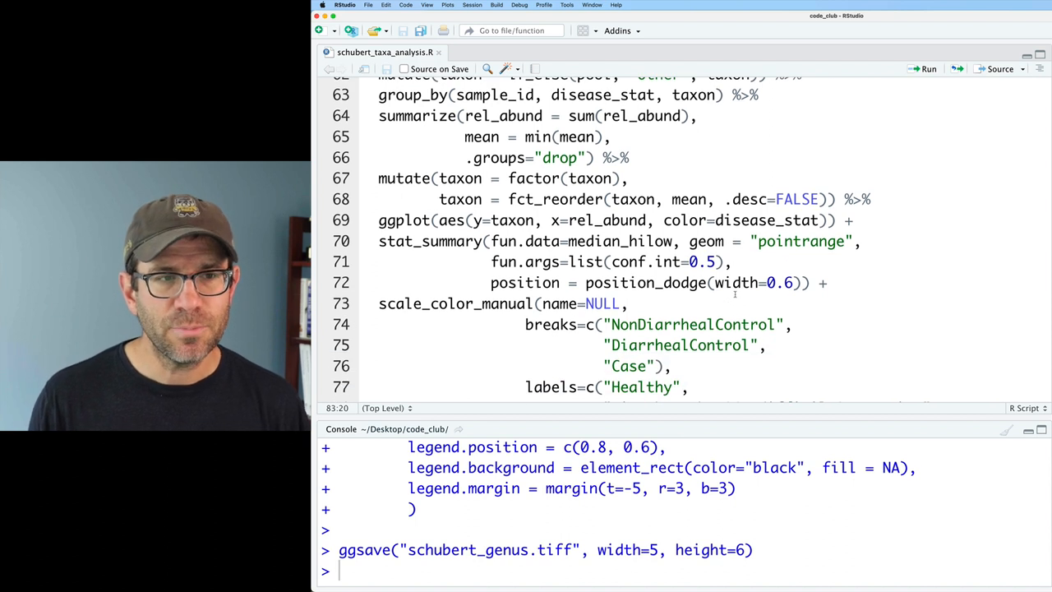
{"action": "left_click", "coordinate": [830, 283]}
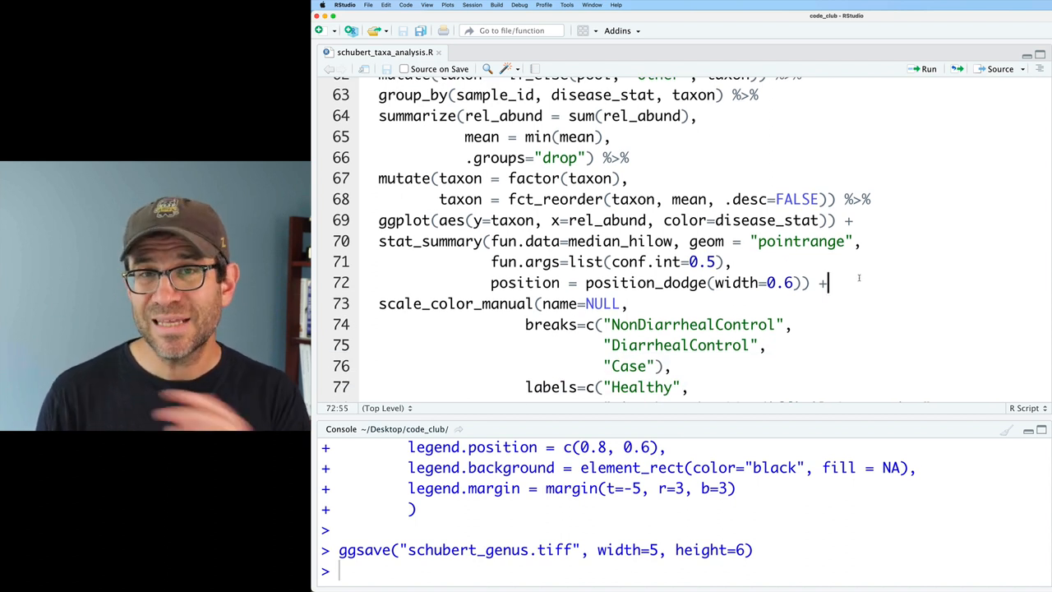
{"action": "type", "text": "scal"}
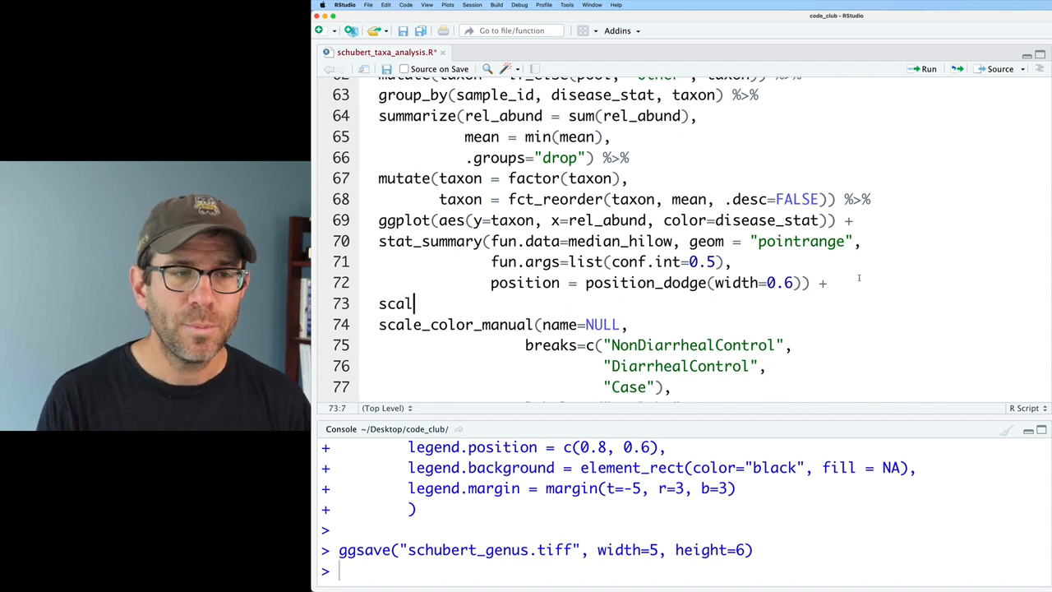
{"action": "type", "text": "e_x_log10"}
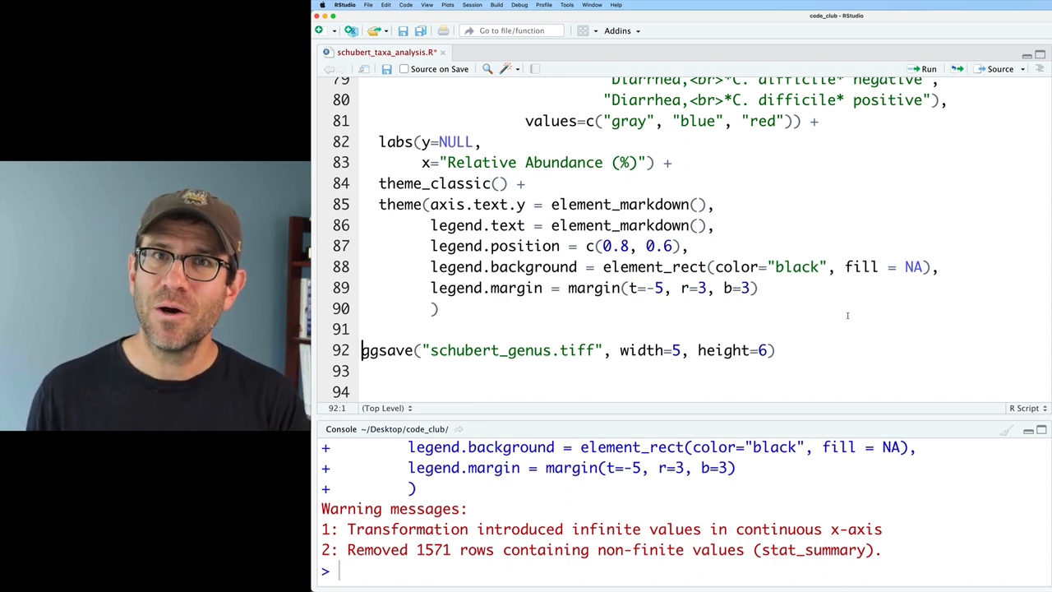
{"action": "type", "text": "lo"}
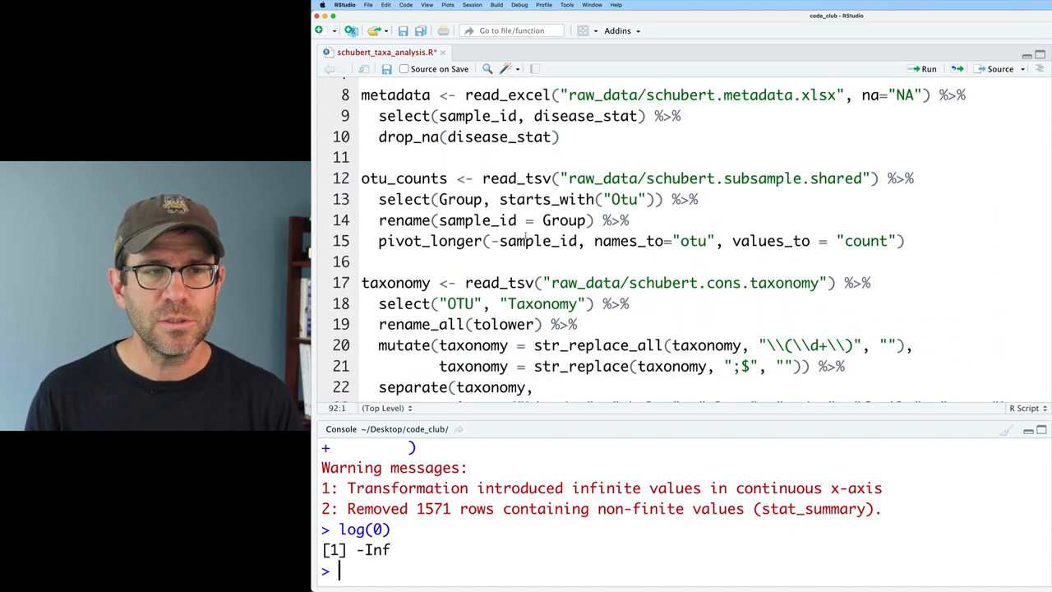
- Pipe otu_counts through group_by(sample_id) and summarize(N = sum(count), .groups="drop")
{"action": "type", "text": "otu_"}
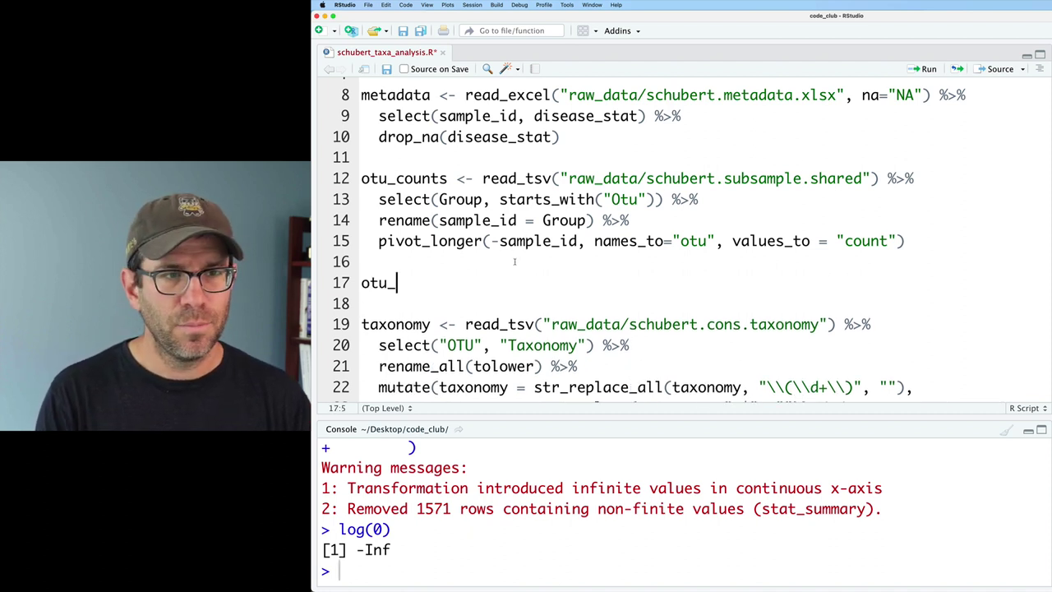
{"action": "type", "text": "counts"}
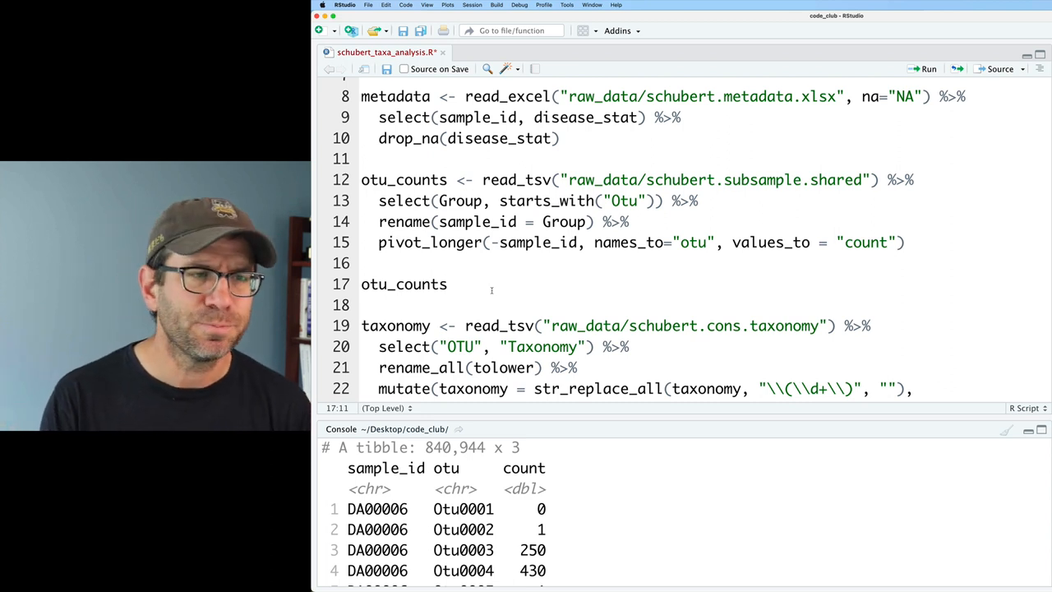
{"action": "type", "text": "%>%"}
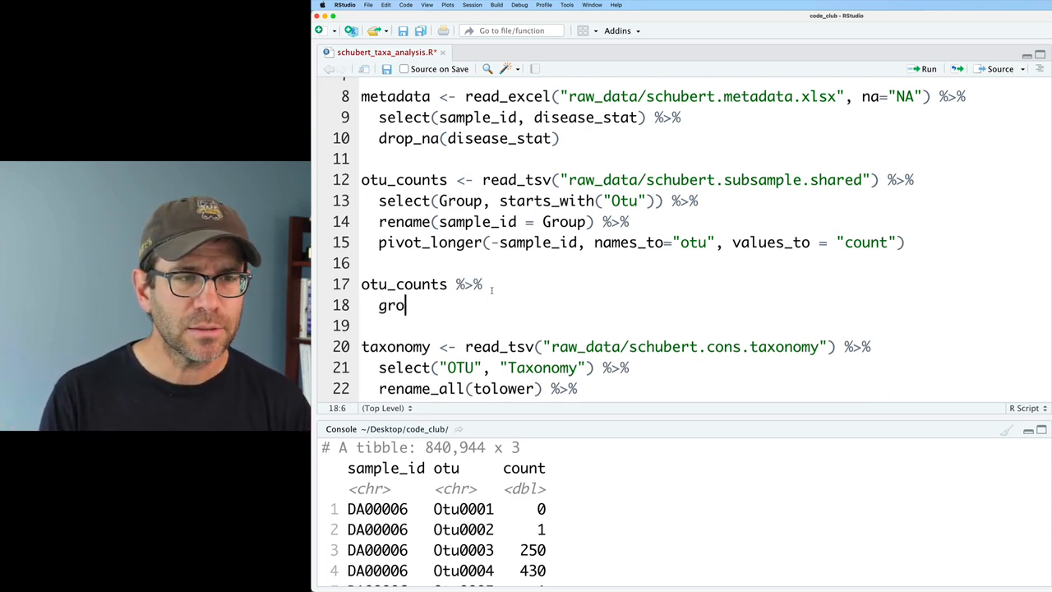
{"action": "type", "text": "up_by("}
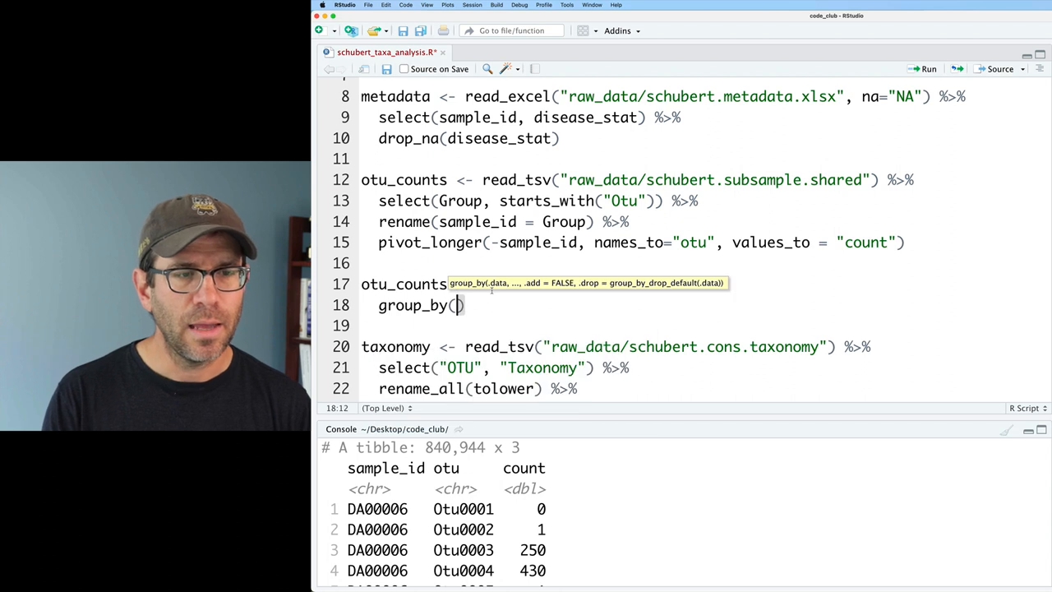
{"action": "type", "text": "sample_id) %>%"}
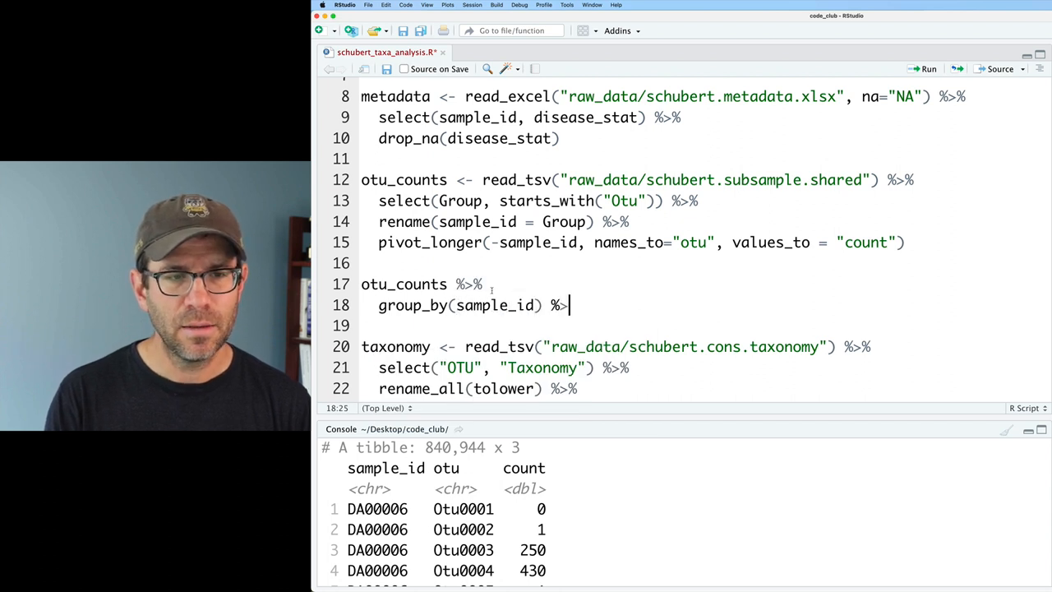
{"action": "type", "text": "summarize("}
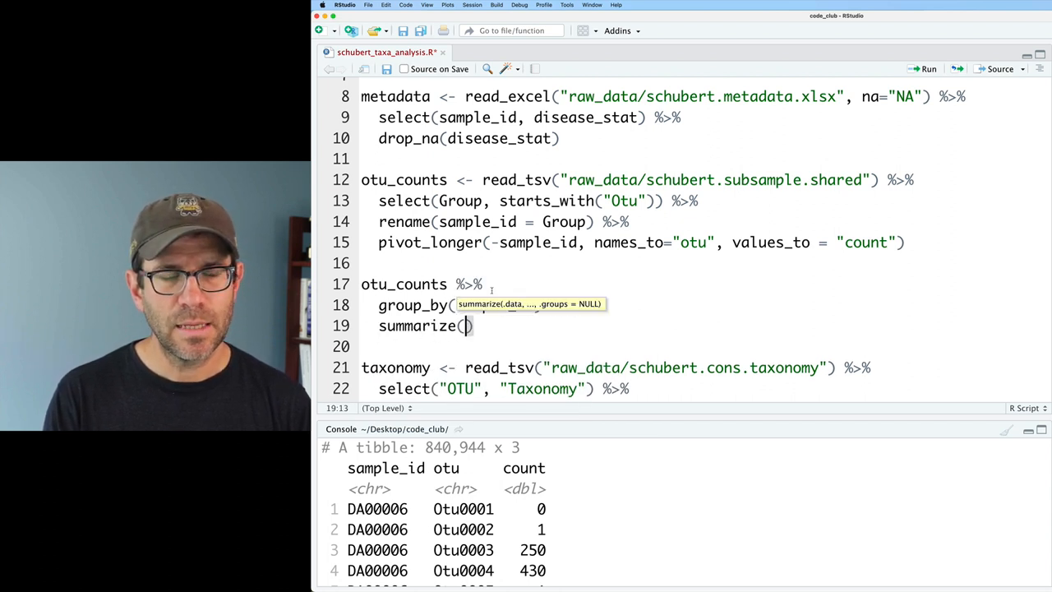
{"action": "type", "text": "N ="}
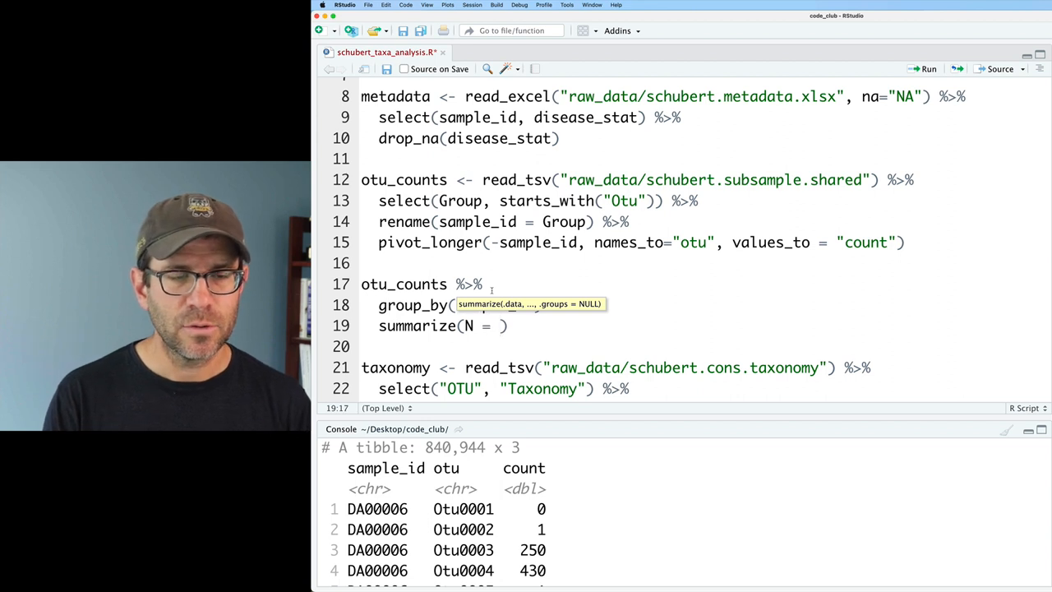
{"action": "type", "text": "sum(count),"}
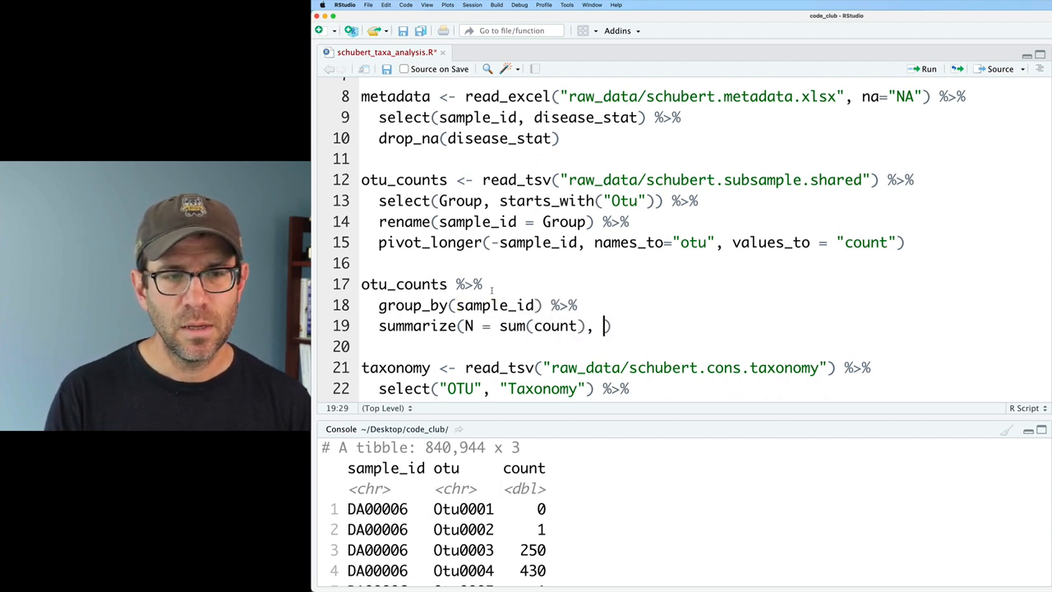
{"action": "type", "text": ".groups=\"drop\""}
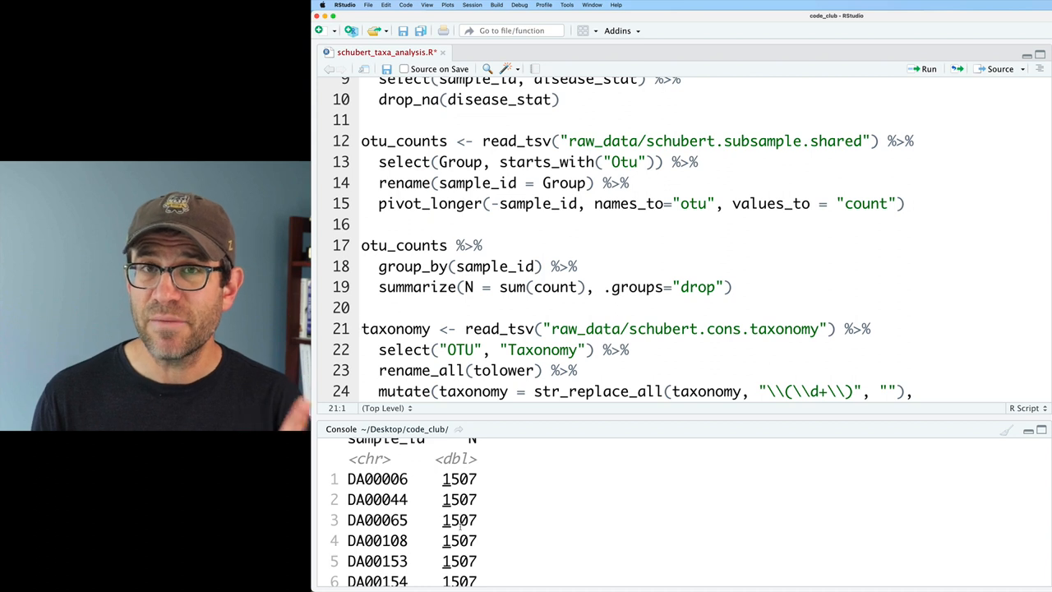
- Append count(N) %>% pull(N), noting 338 samples at 1507, and assign the result to nseqs_per_sample
{"action": "type", "text": "%>%"}
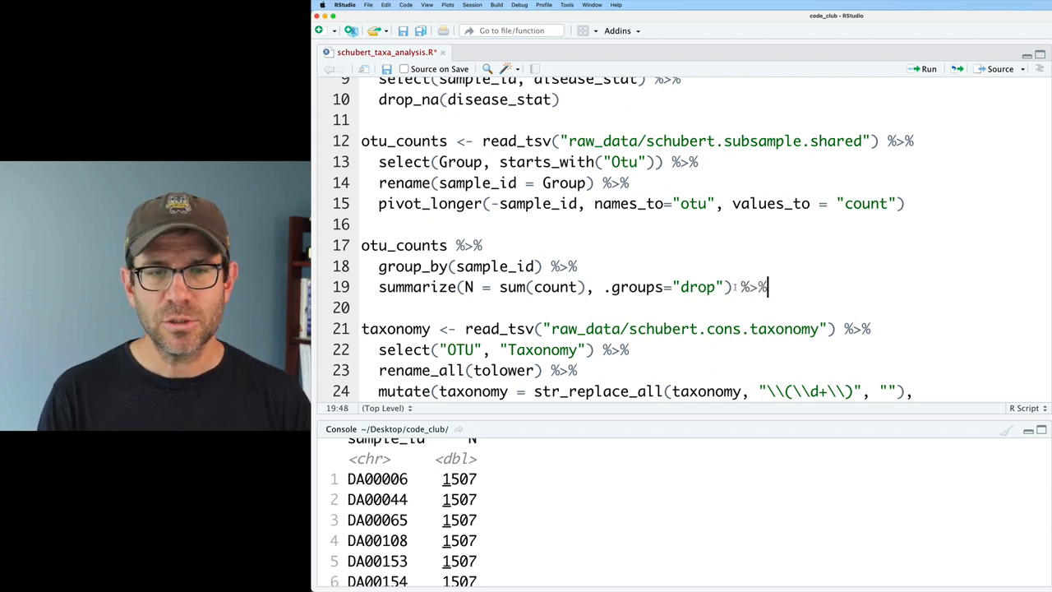
{"action": "type", "text": "count(N"}
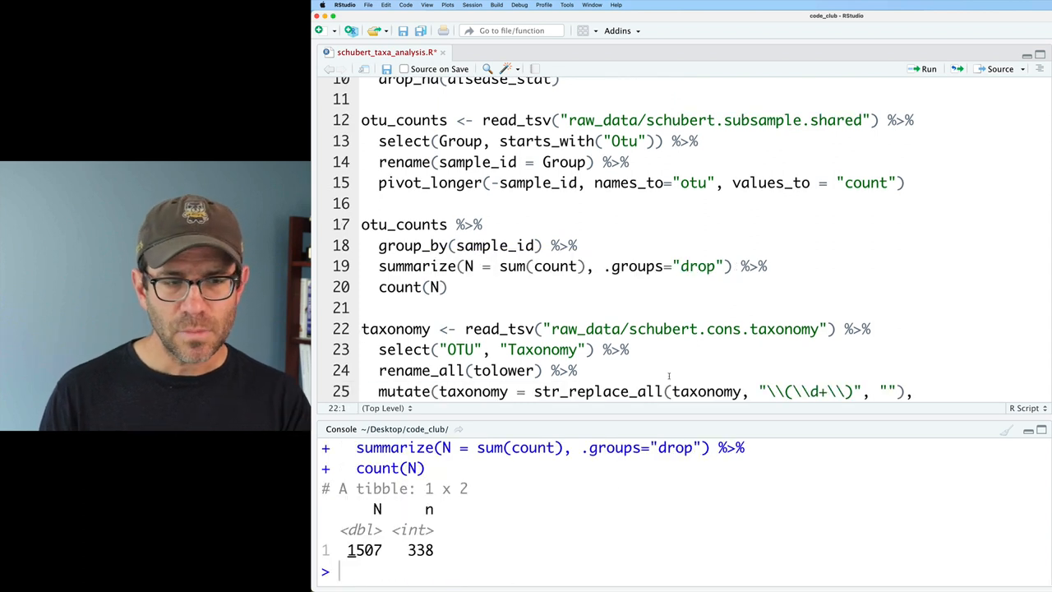
{"action": "double_click", "coordinate": [414, 549]}
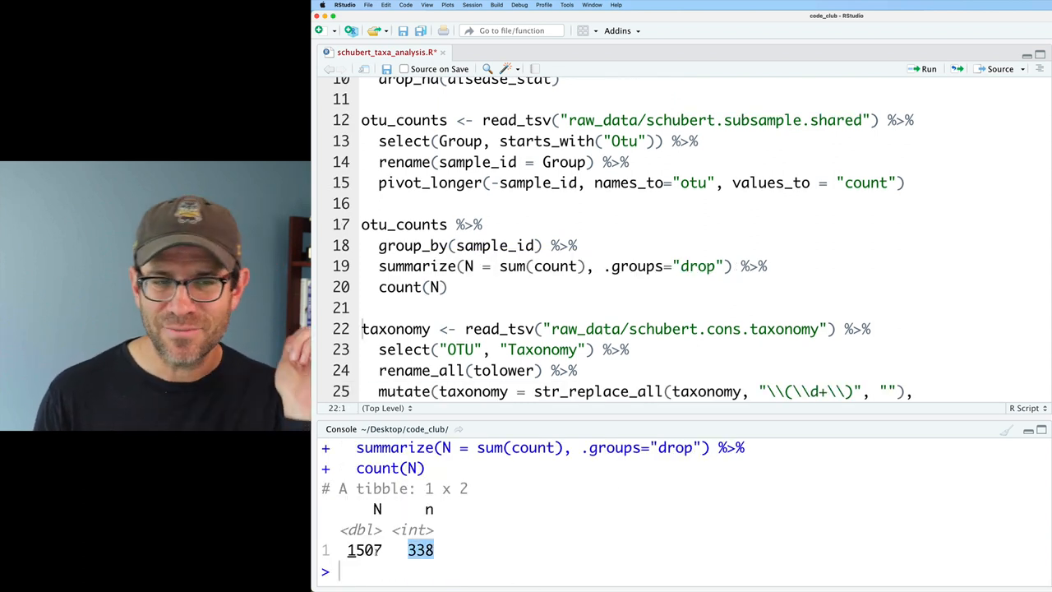
{"action": "type", "text": "%>%"}
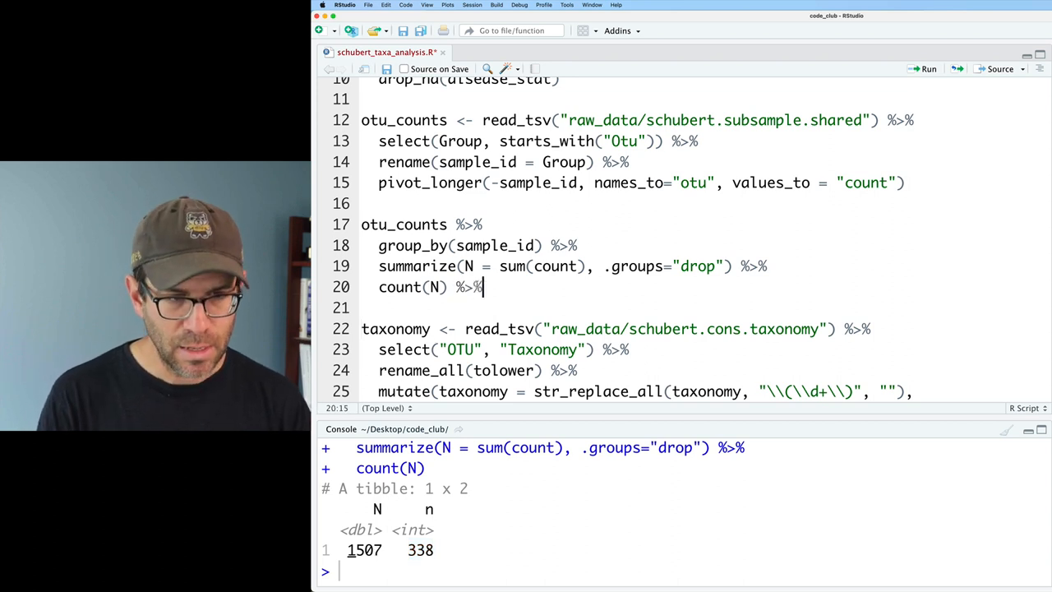
{"action": "type", "text": "pull(N"}
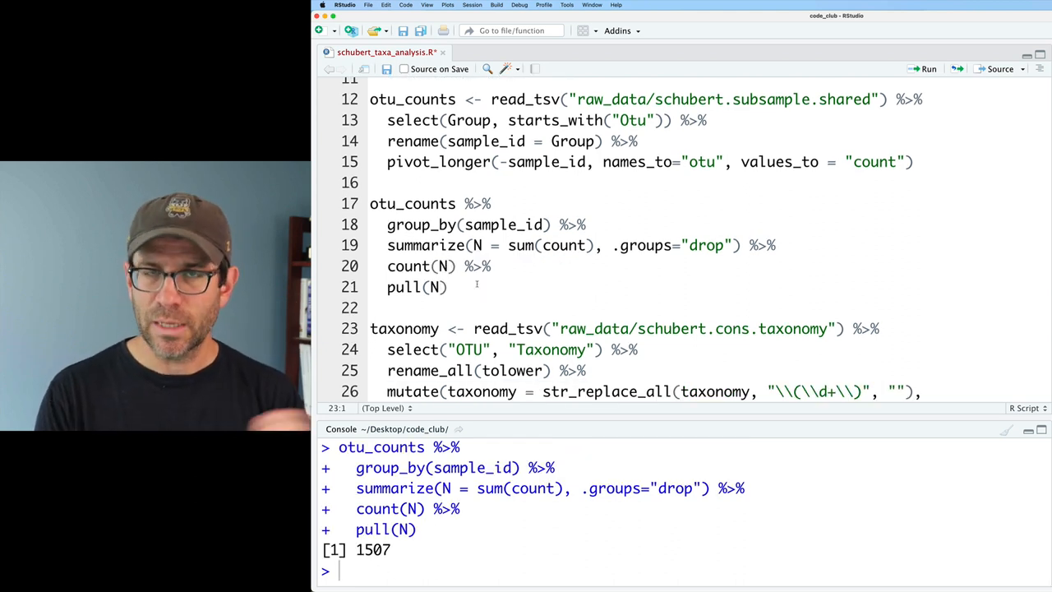
{"action": "left_click", "coordinate": [370, 204]}
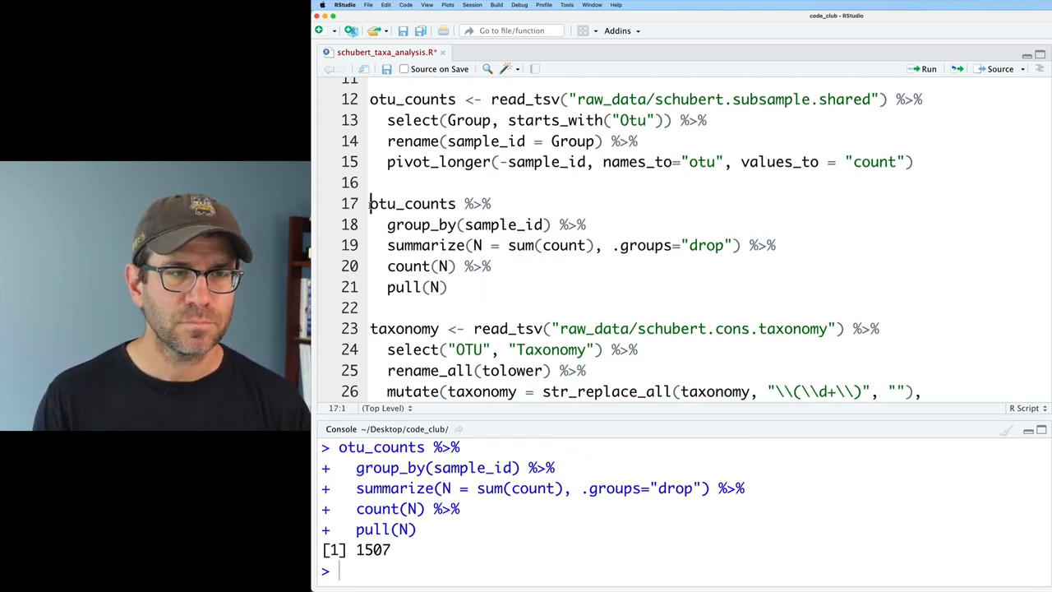
{"action": "type", "text": "nseqs_per_sample <-"}
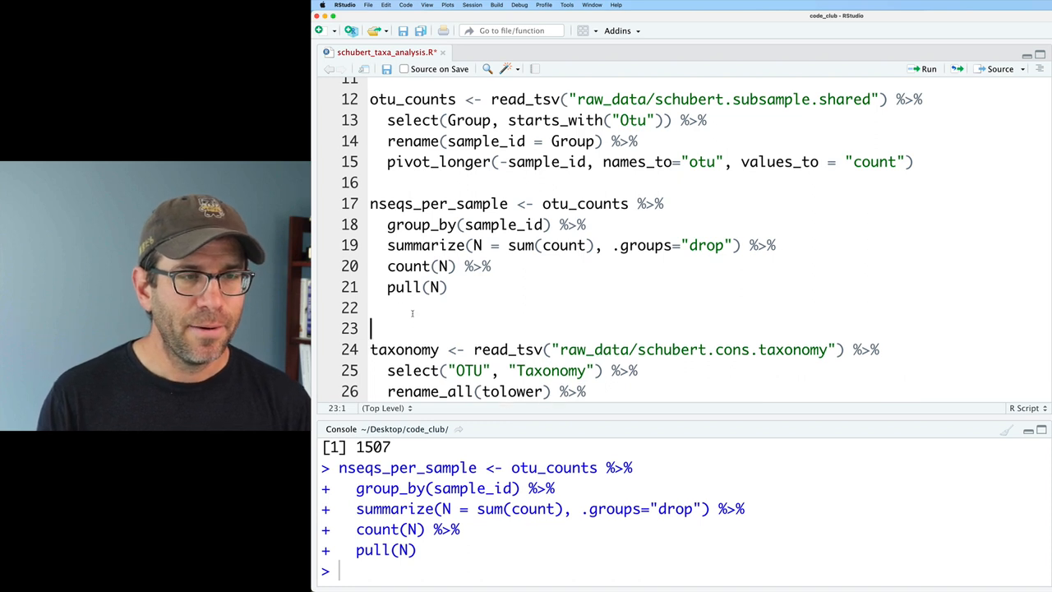
- Add and run stopifnot(length(nseqs_per_sample) == 1) below the pipeline
{"action": "type", "text": "s"}
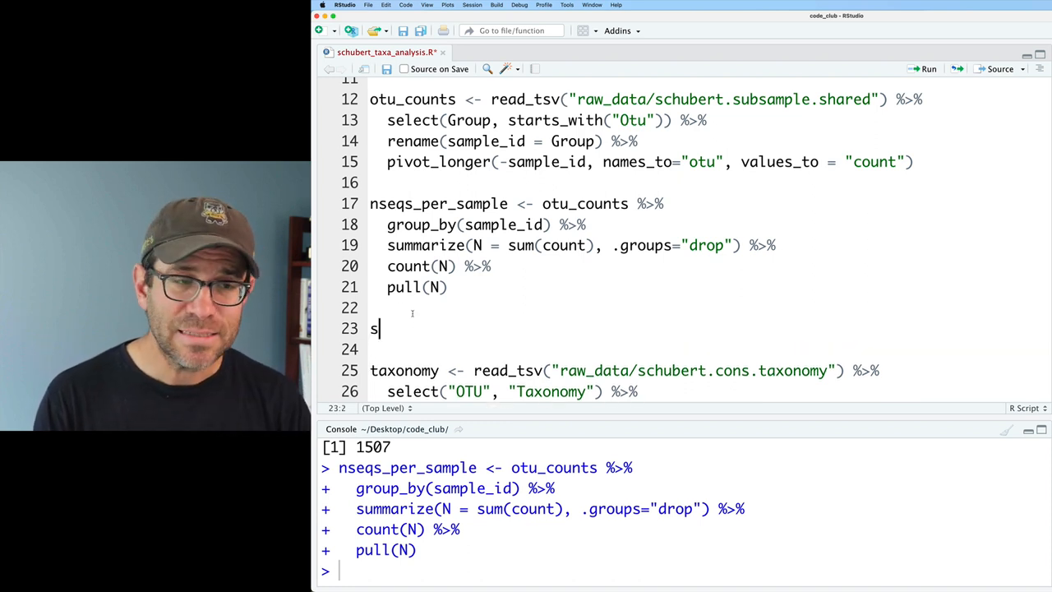
{"action": "type", "text": "topifnot()"}
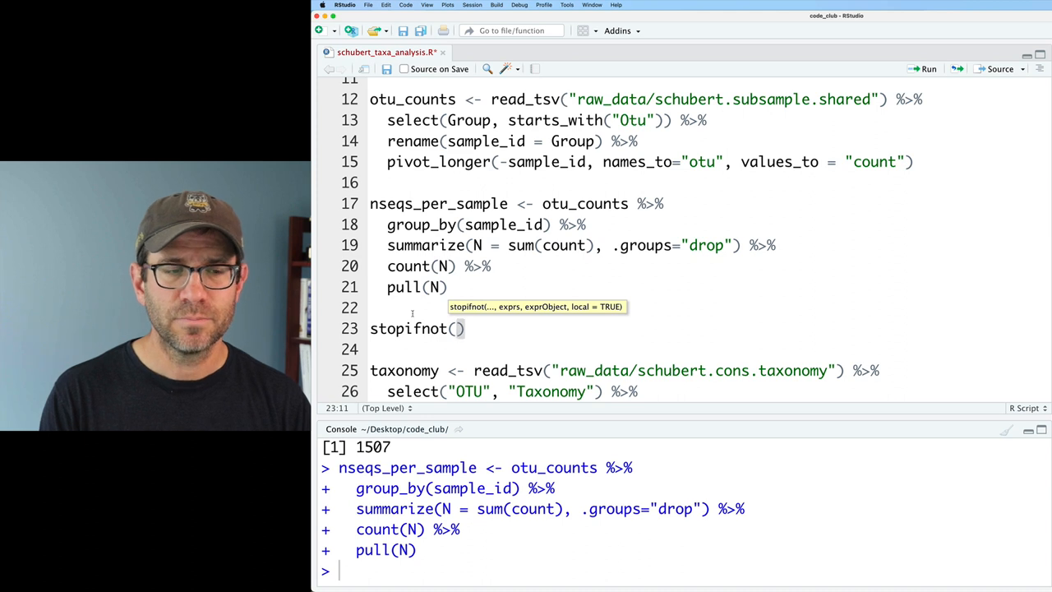
{"action": "type", "text": "length(nseqs"}
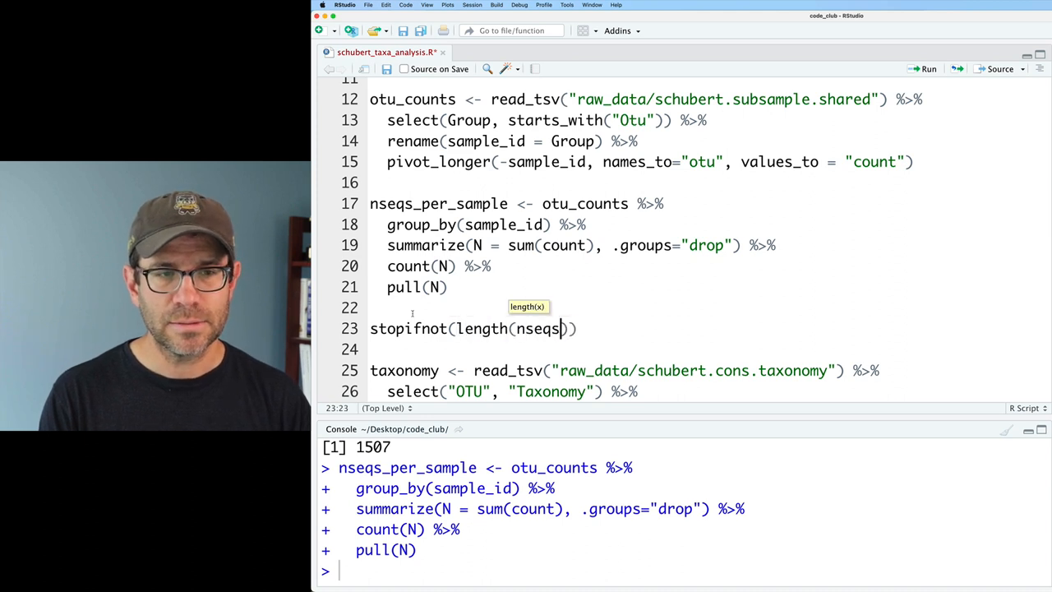
{"action": "type", "text": "_per_sample) == 1"}
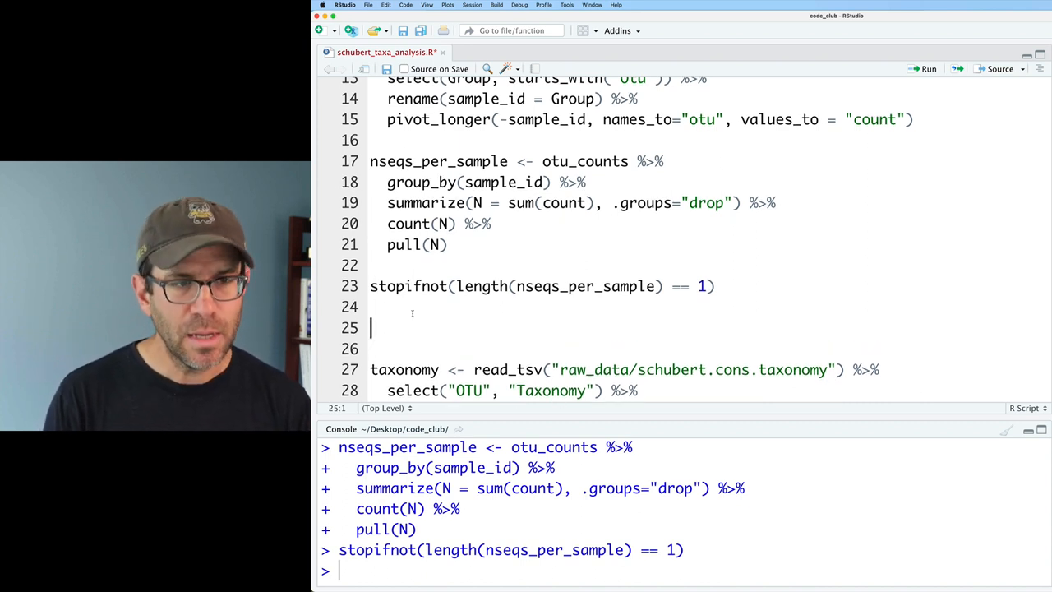
- Define lod <- 100 * 1/nseqs_per_sample and print lod in the console, giving 0.066357
{"action": "type", "text": "lod <-"}
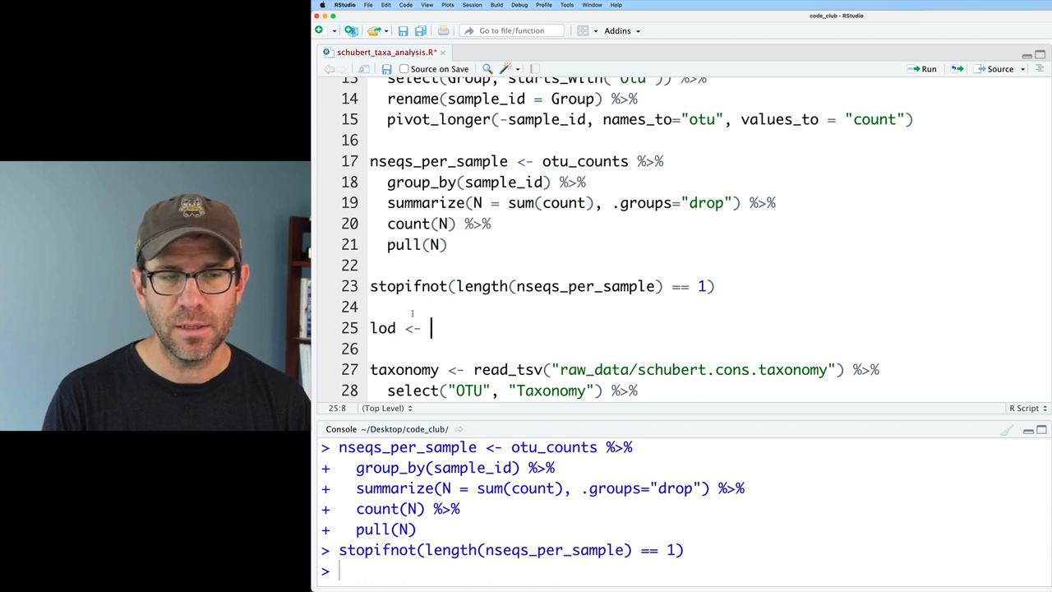
{"action": "type", "text": "1/n"}
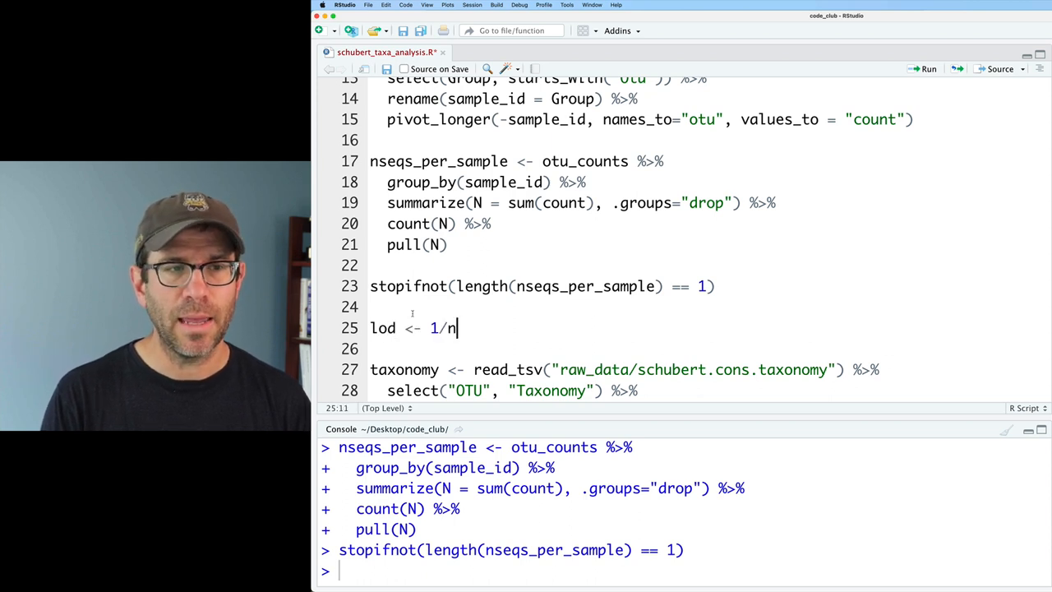
{"action": "type", "text": "seqs_per_sample"}
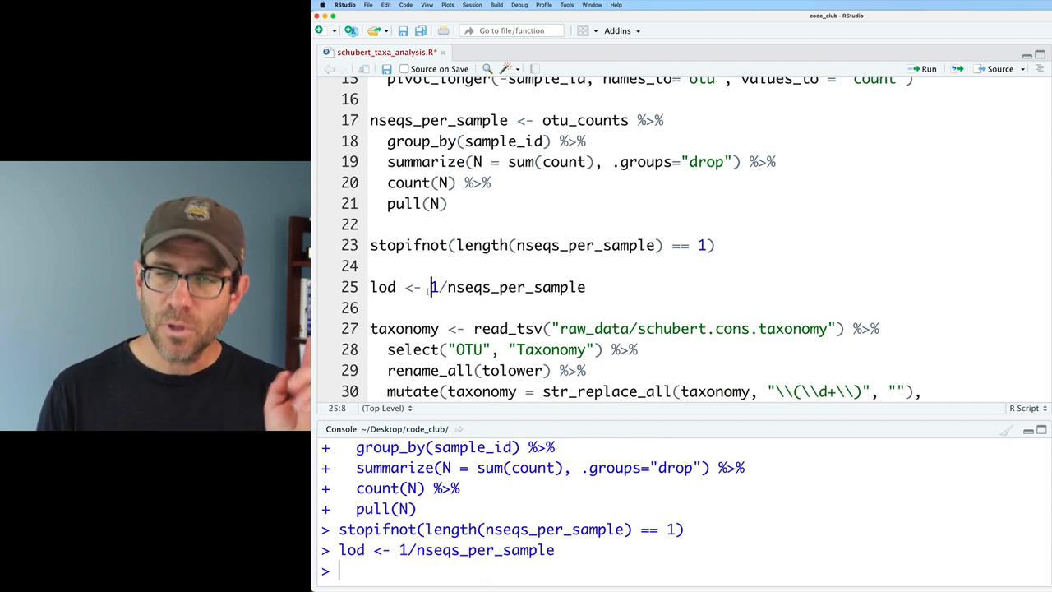
{"action": "type", "text": "100*"}
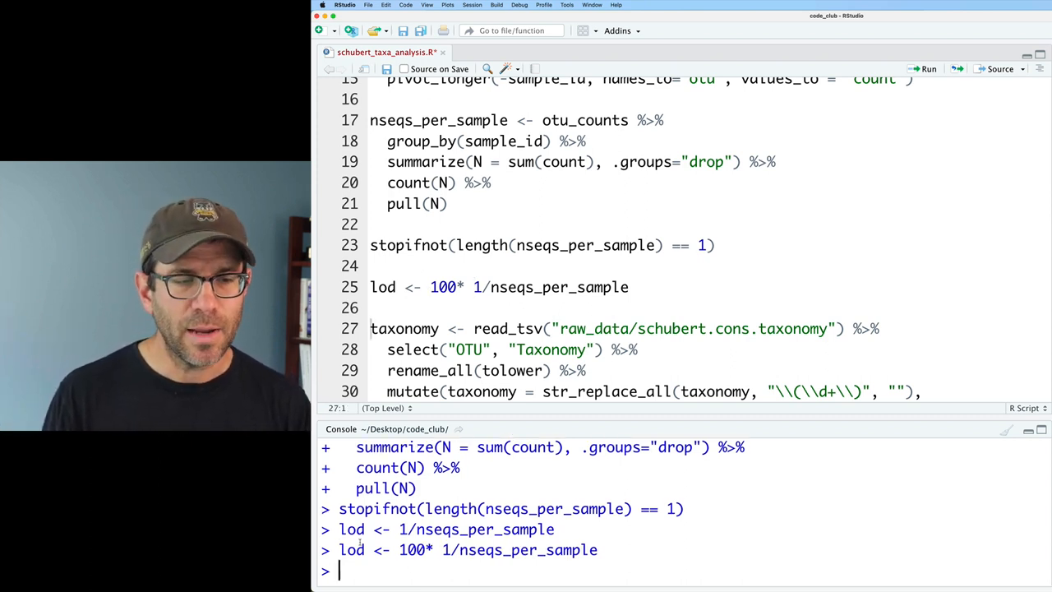
{"action": "type", "text": "lod"}
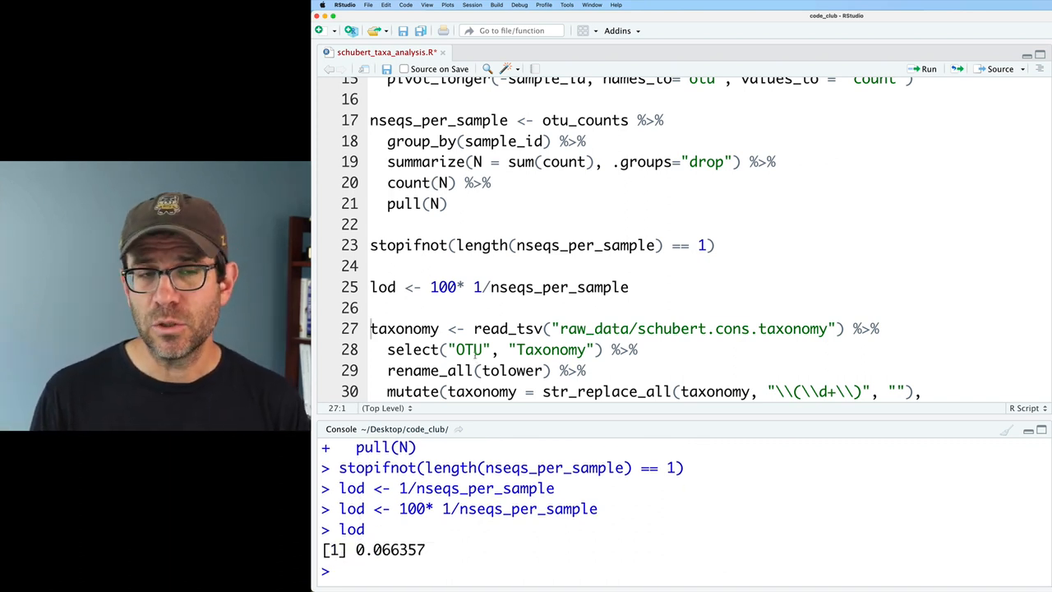
- Insert mutate(rel_abund = if_else(rel_abund == 0, 2/3 * lod, rel_abund)) %>% before the plotting code
{"action": "scroll", "scroll_direction": "down", "scroll_amount": 3}
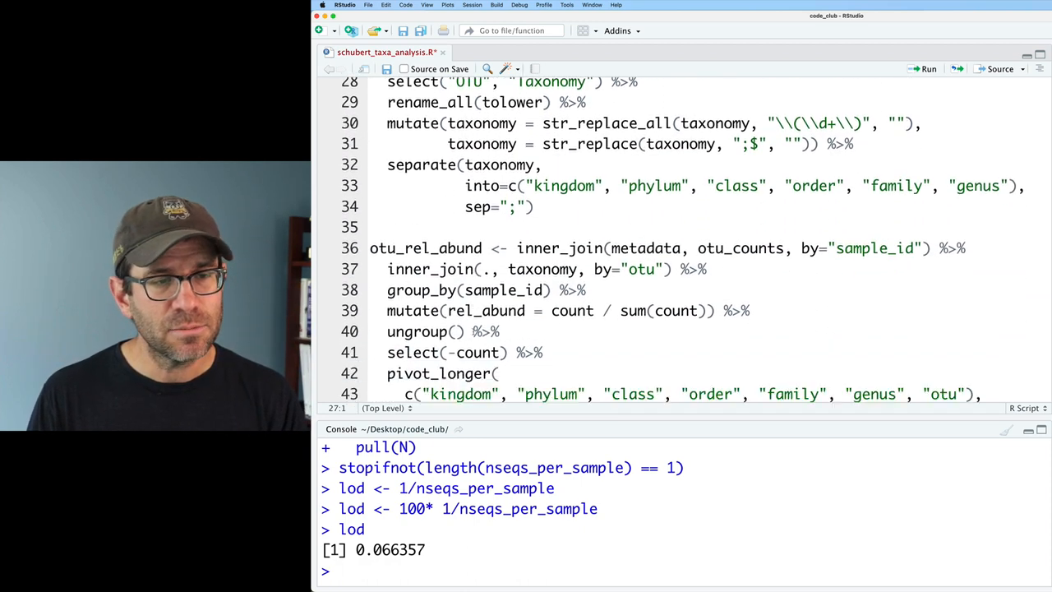
{"action": "scroll", "scroll_direction": "down", "scroll_amount": 3}
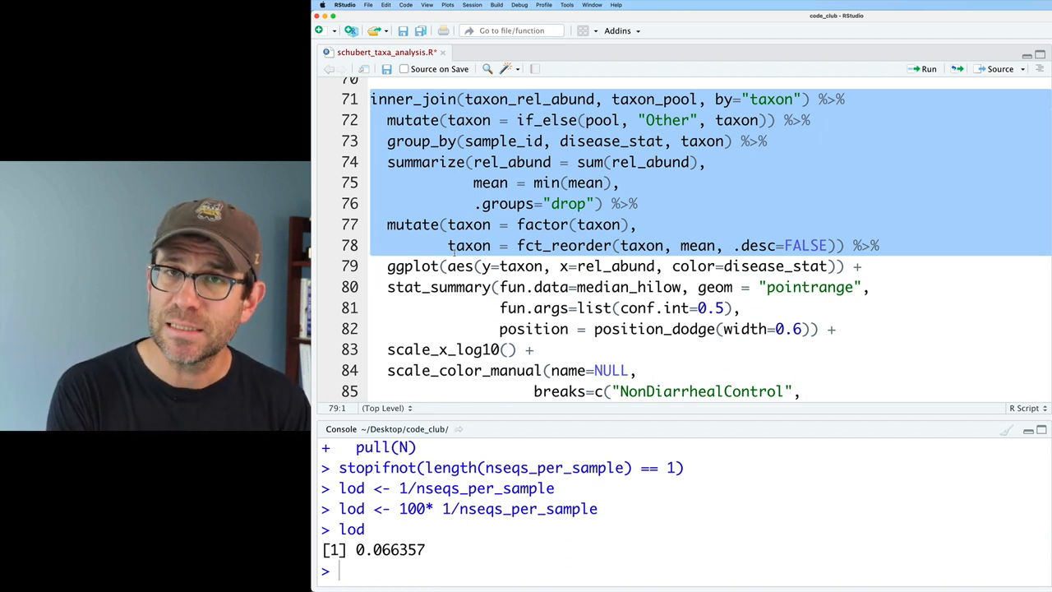
{"action": "type", "text": "m"}
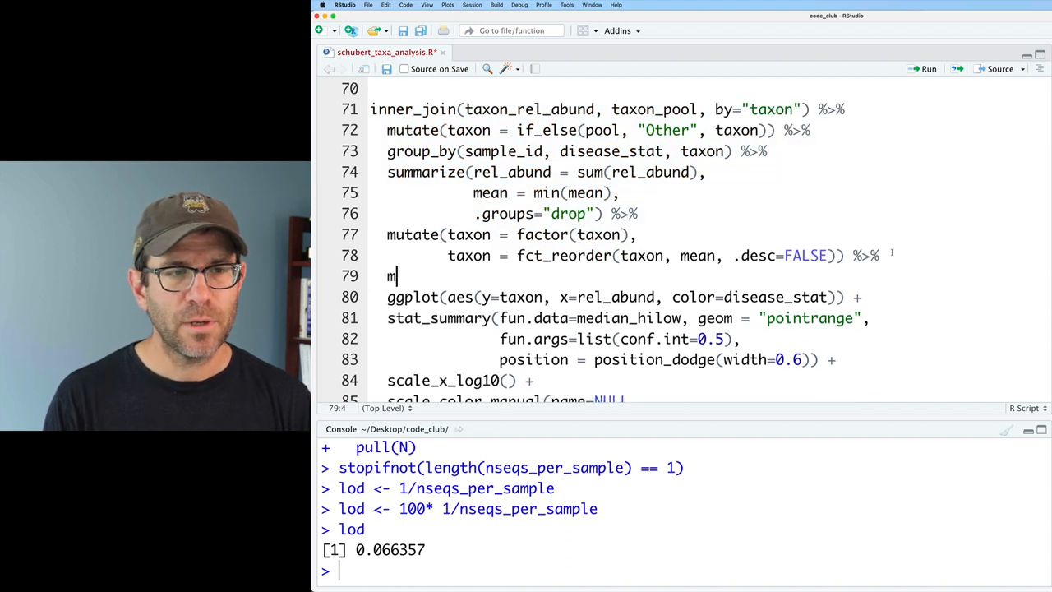
{"action": "type", "text": "utate()"}
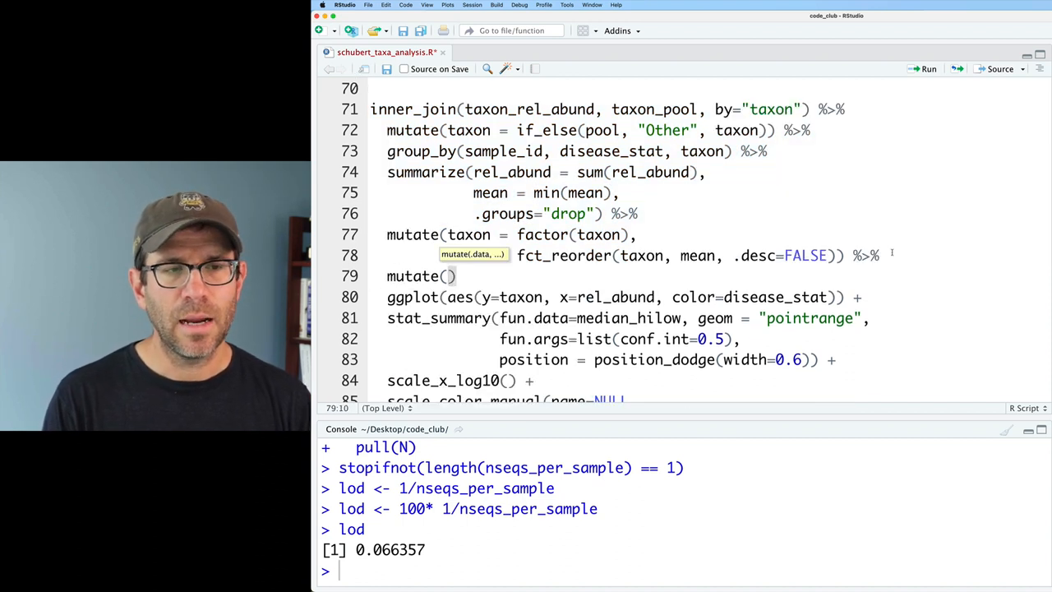
{"action": "type", "text": "rel_abund ="}
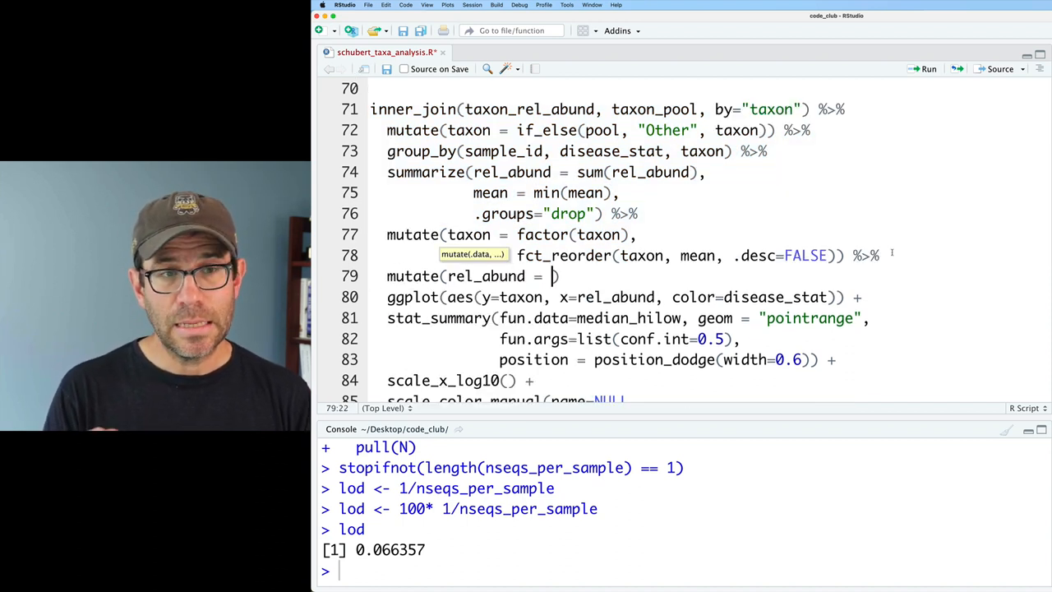
{"action": "type", "text": "if"}
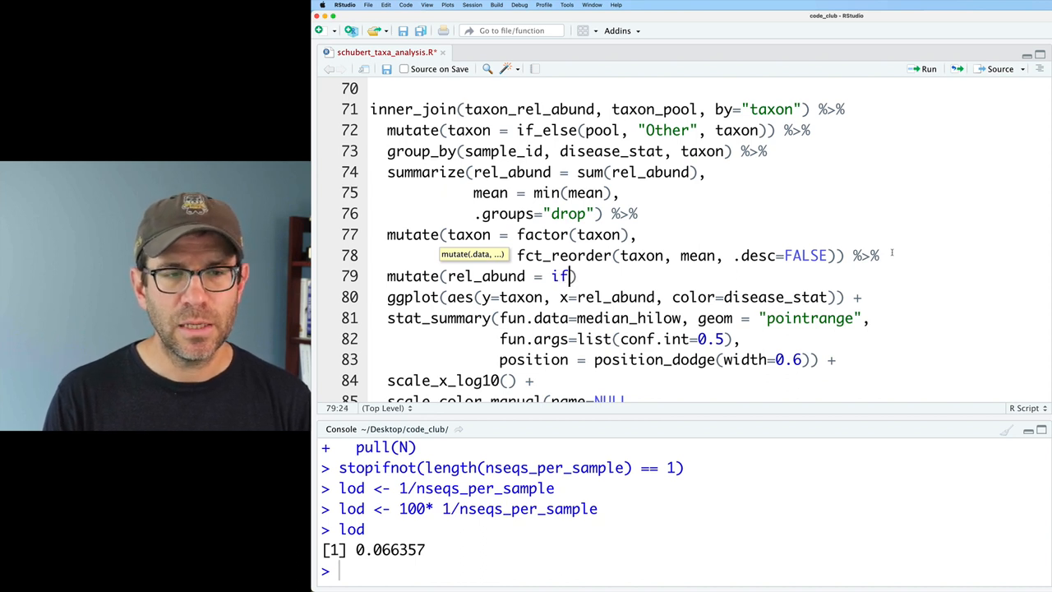
{"action": "type", "text": "_else(rela_"}
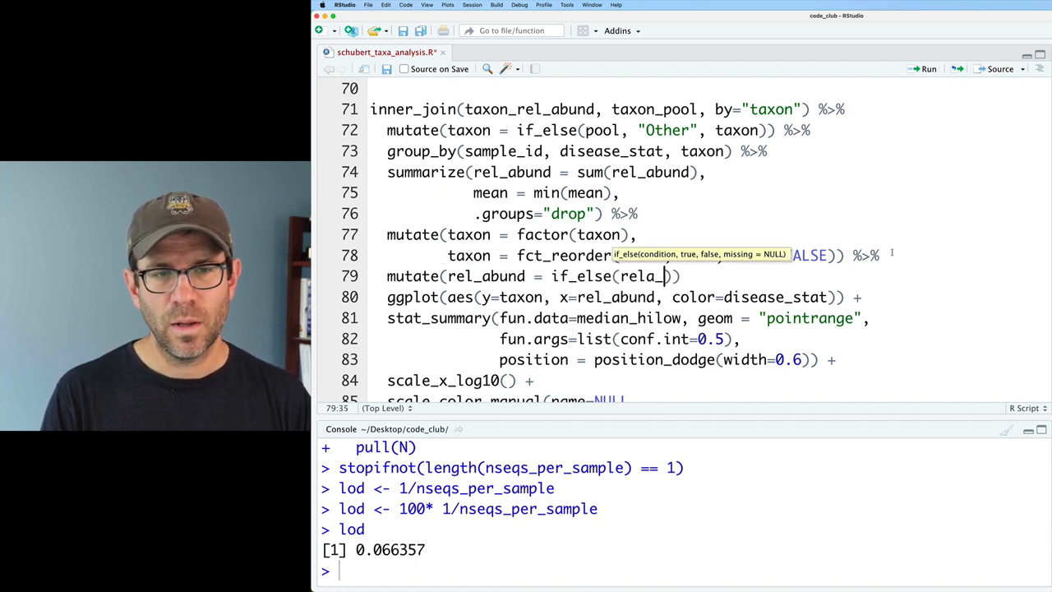
{"action": "type", "text": "bund =="}
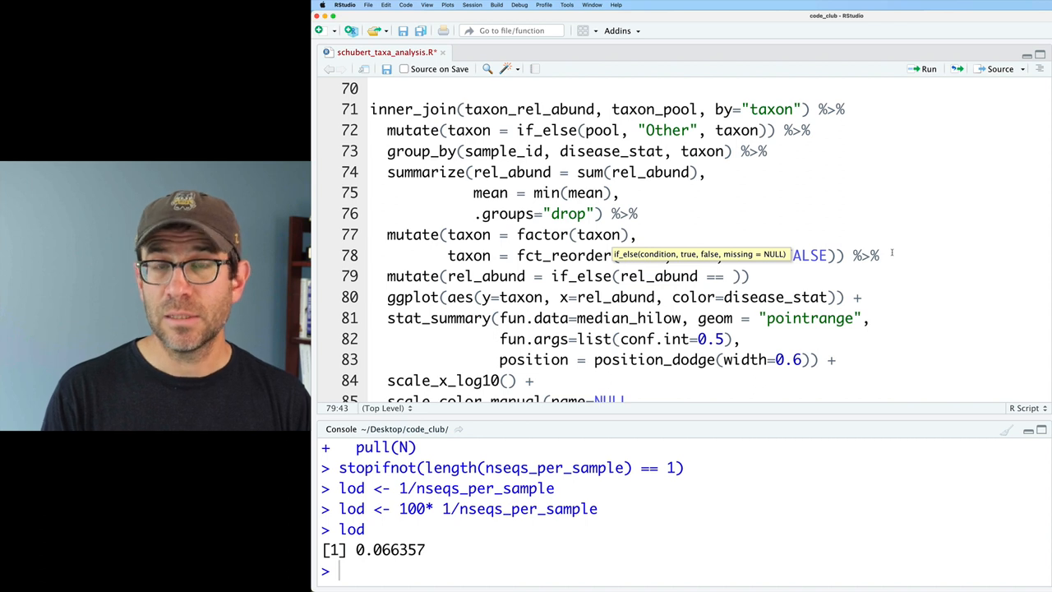
{"action": "type", "text": "0,"}
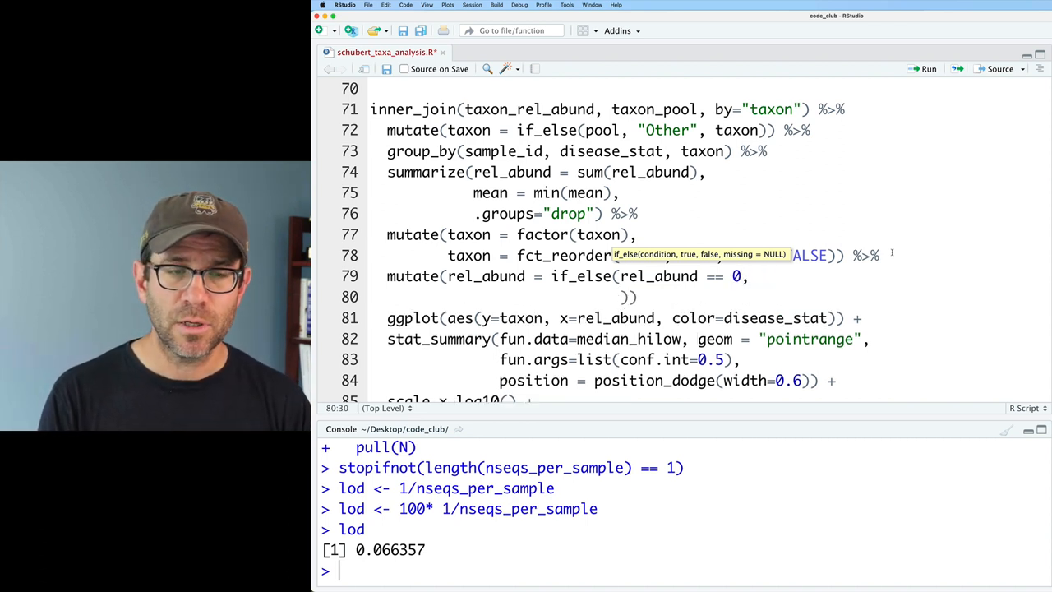
{"action": "type", "text": "2/3 *"}
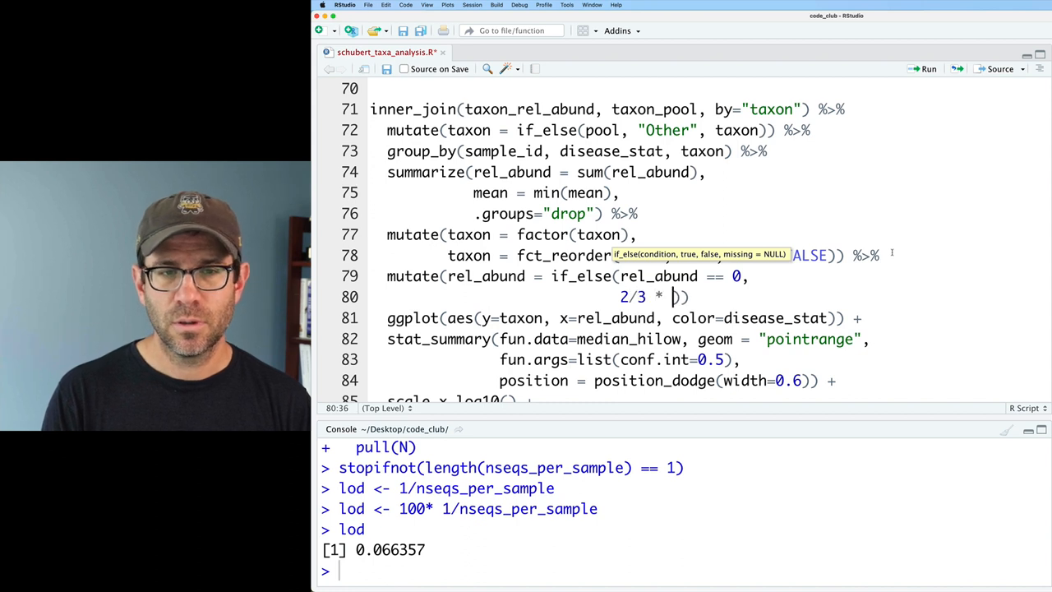
{"action": "type", "text": "lod,"}
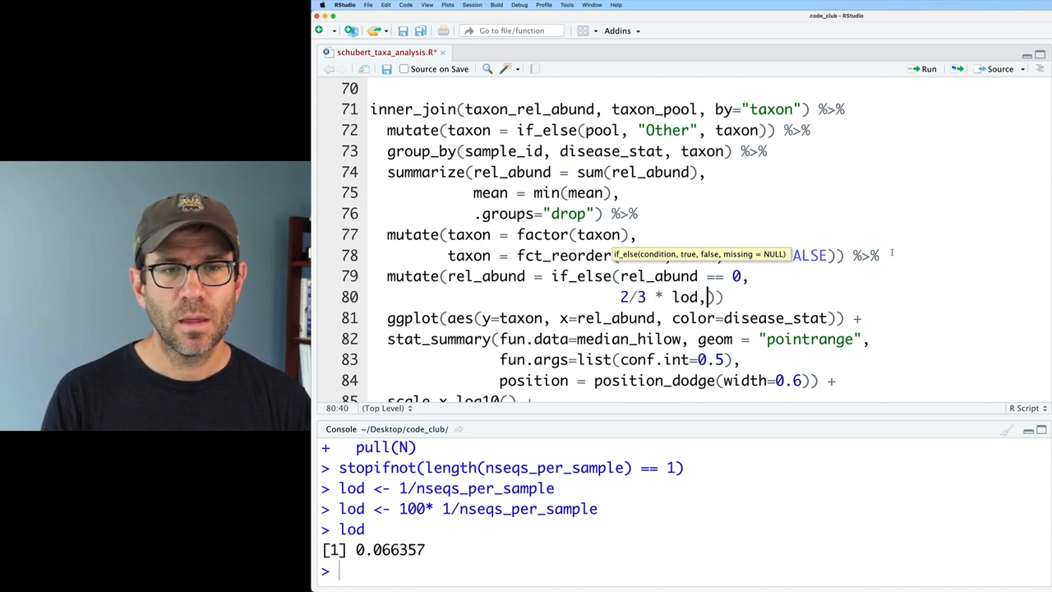
{"action": "type", "text": "rel_abund))"}
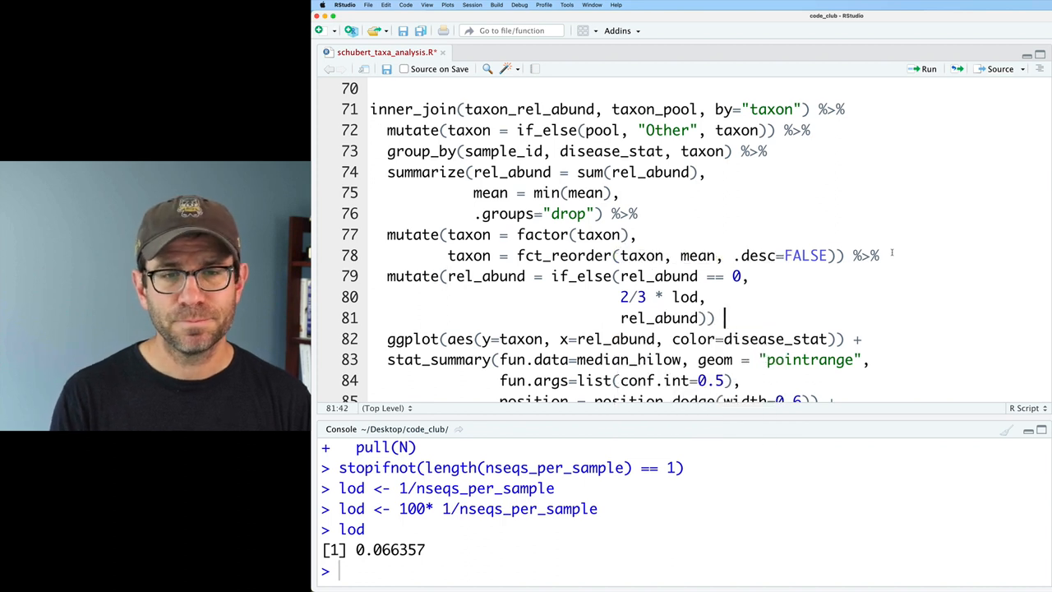
{"action": "type", "text": "%>%"}
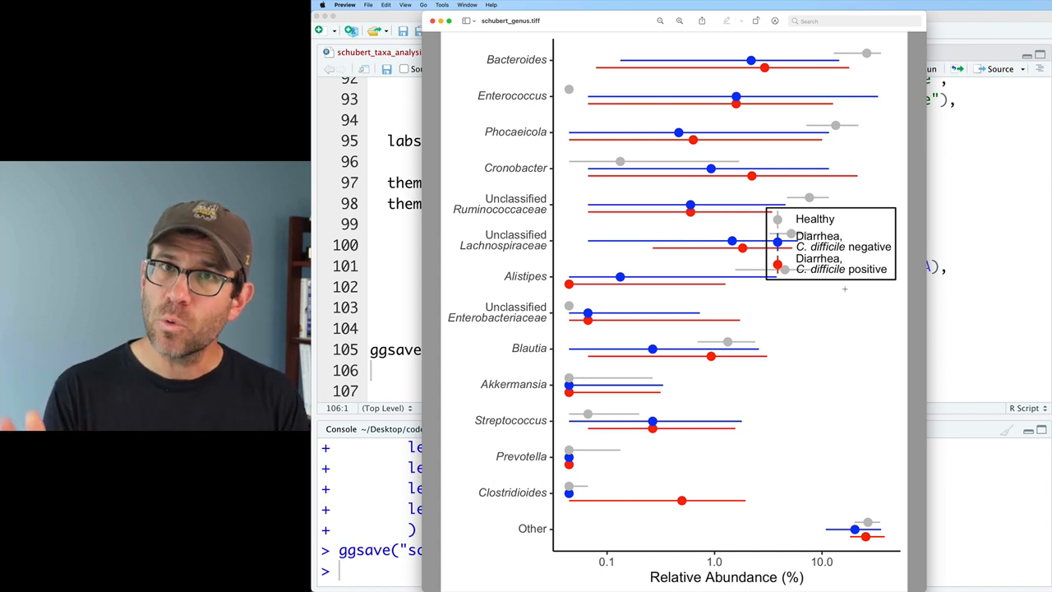
{"action": "mouse_move", "coordinate": [596, 480]}
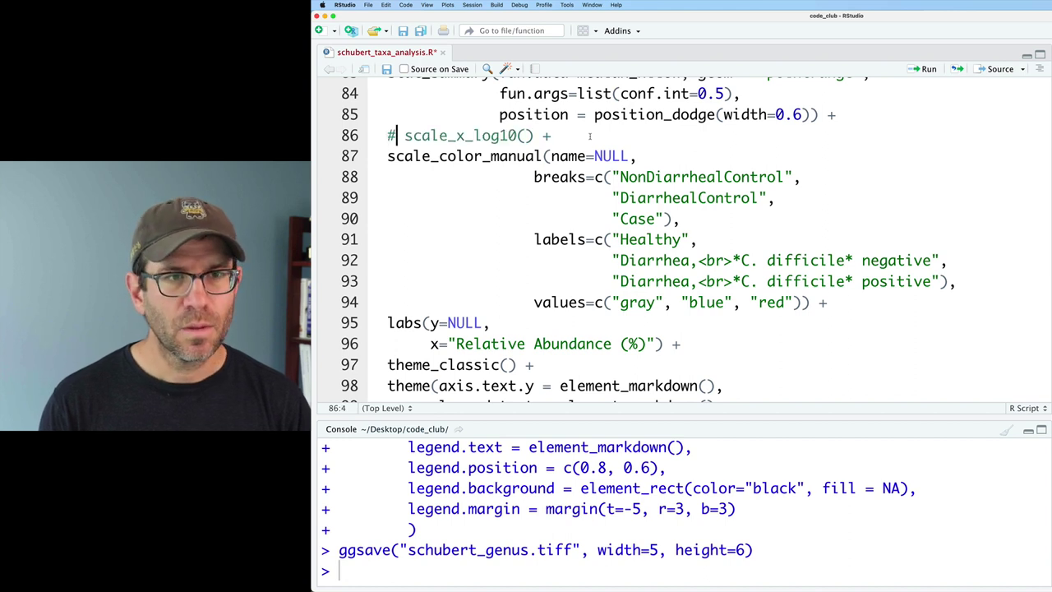
- Add coord_trans(x="log10") + to the ggplot code and comment out scale_x_log10()
{"action": "type", "text": "coord"}
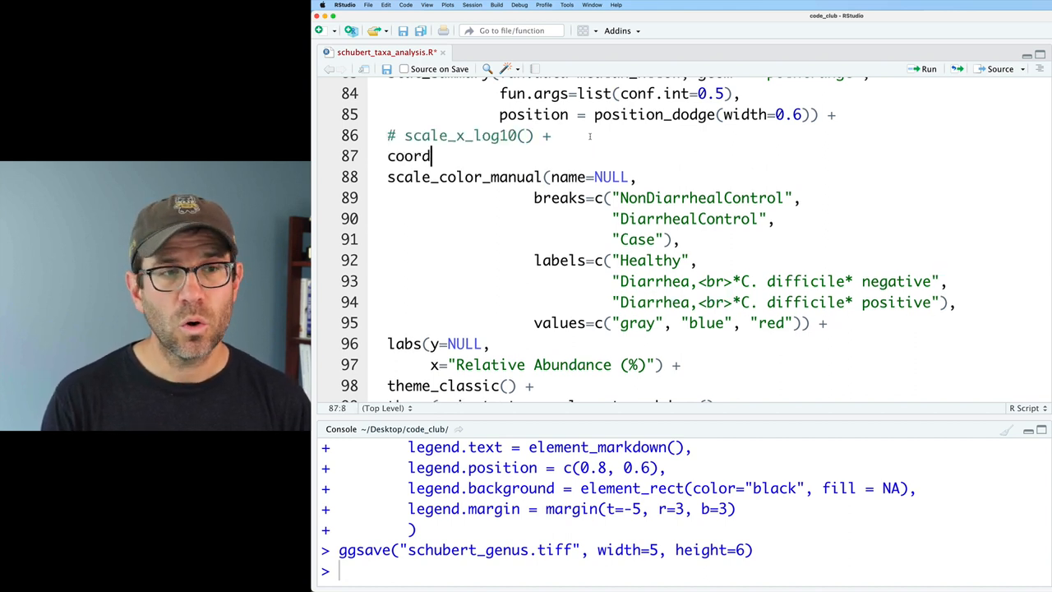
{"action": "type", "text": "_trans(x="}
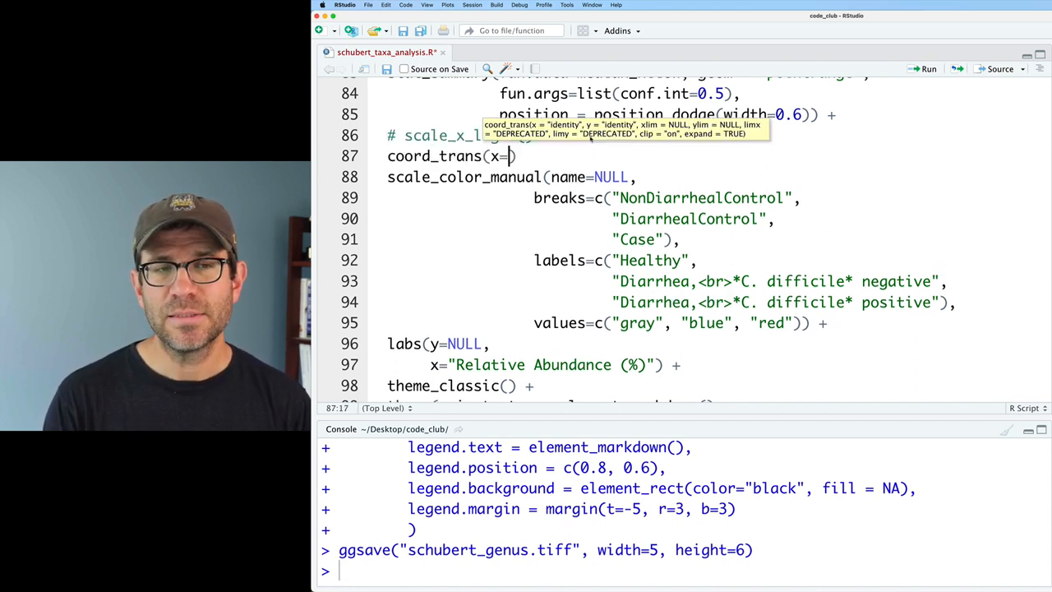
{"action": "type", "text": "\"log10\")"}
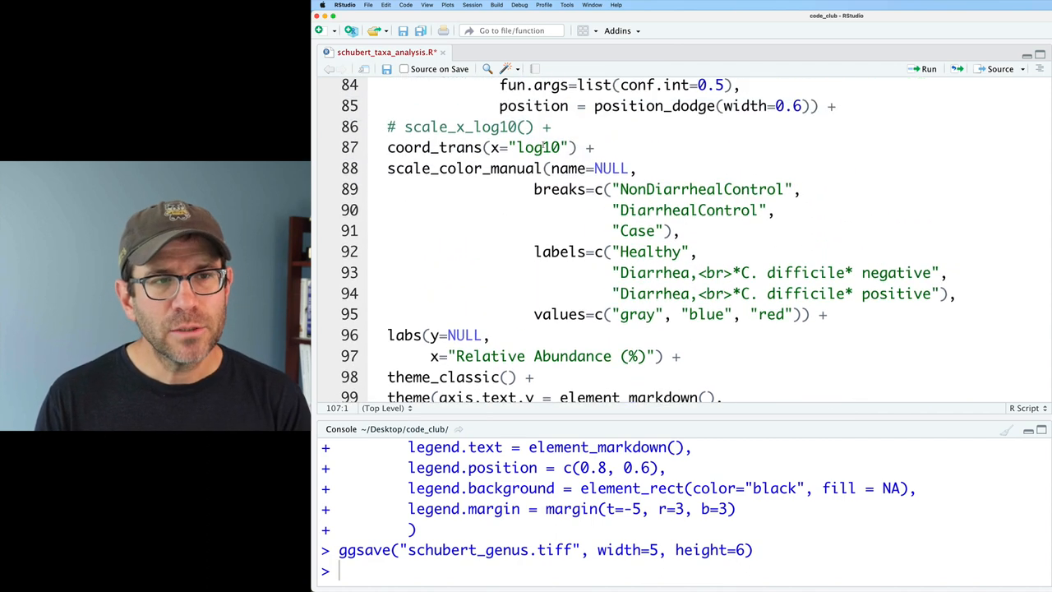
{"action": "left_click", "coordinate": [434, 148]}
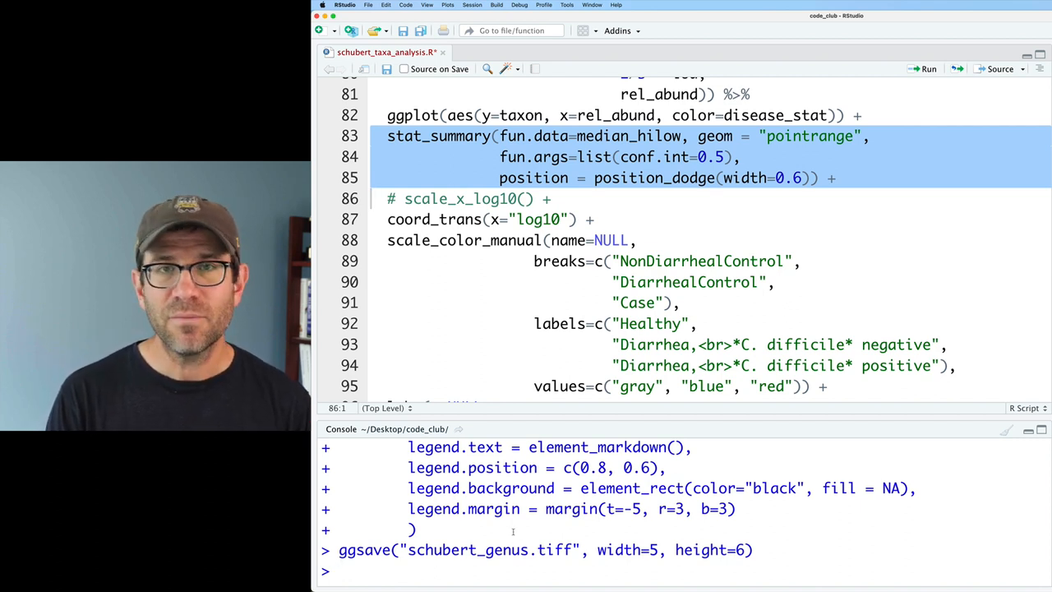
- In the console define x <- c(1,2,3,4,5) and compute mean(x), log10(x) and its mean
{"action": "type", "text": "x <- c"}
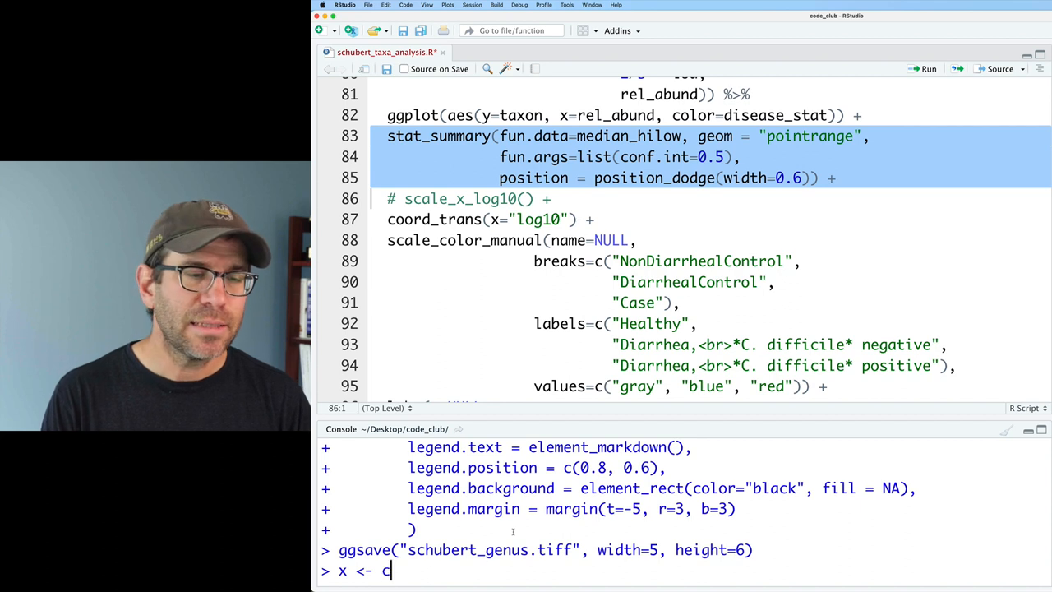
{"action": "type", "text": "(1,2,3,4,5"}
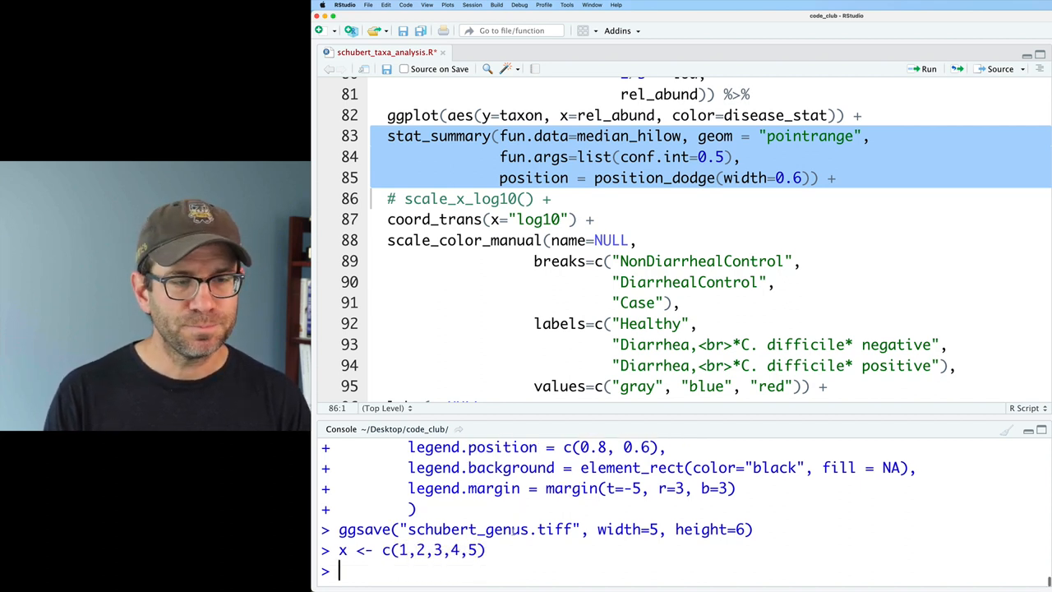
{"action": "type", "text": "mean(x)"}
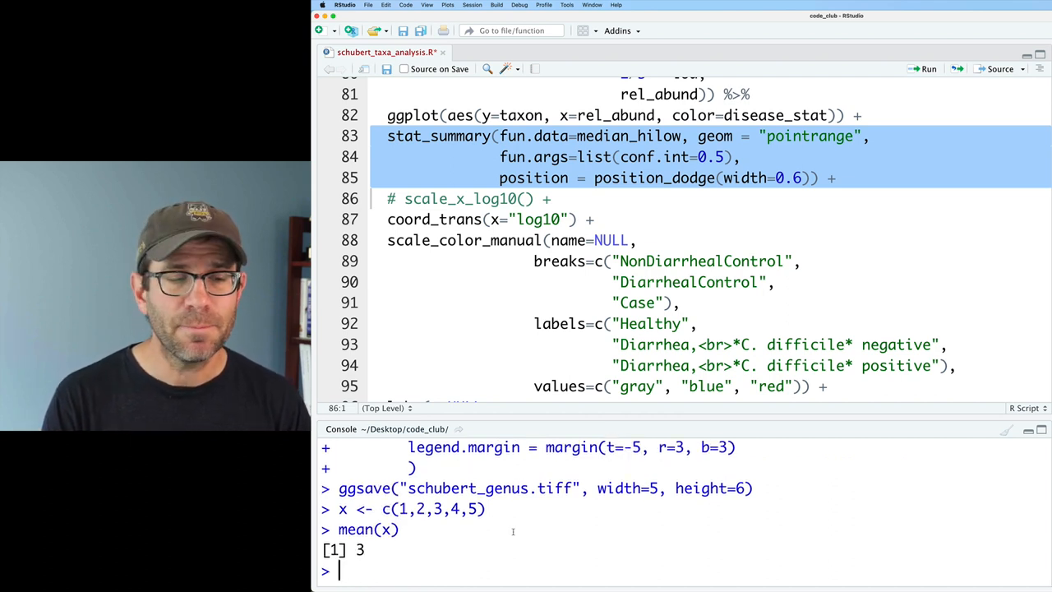
{"action": "type", "text": "log10"}
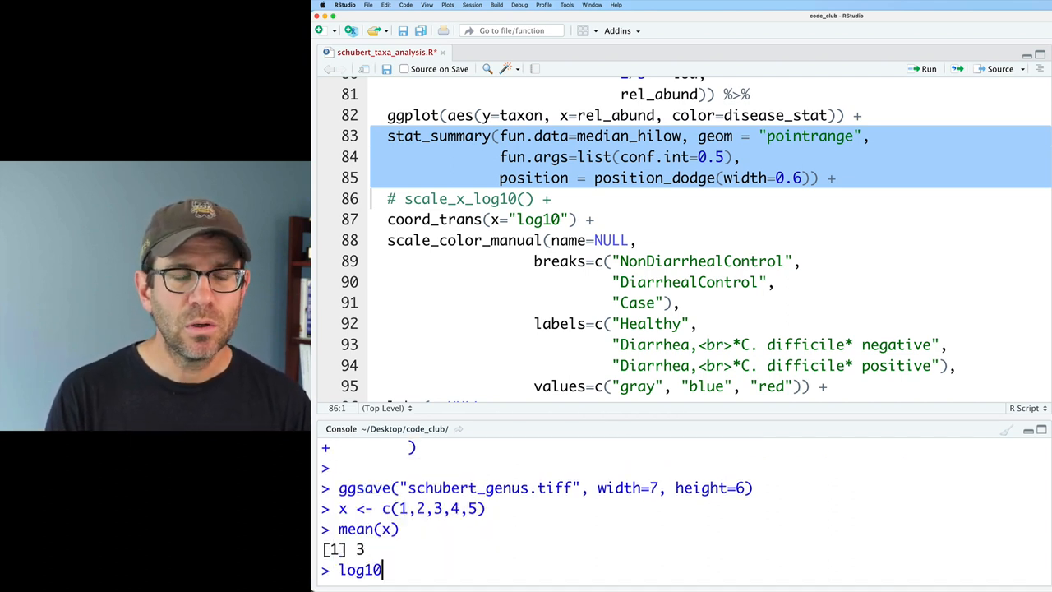
{"action": "key", "text": "Return"}
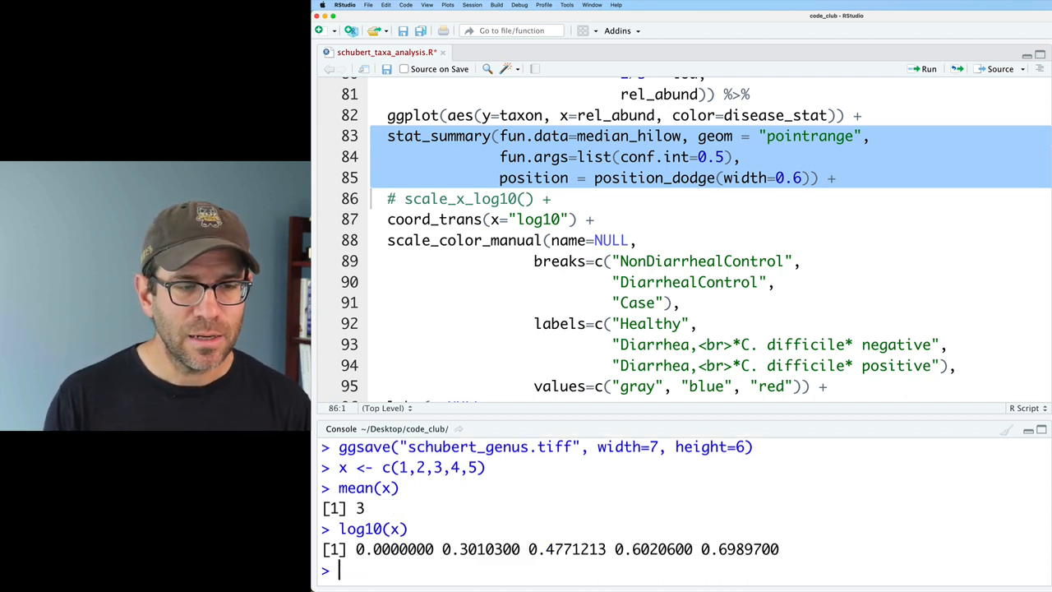
{"action": "type", "text": "log10(x) %>% mean"}
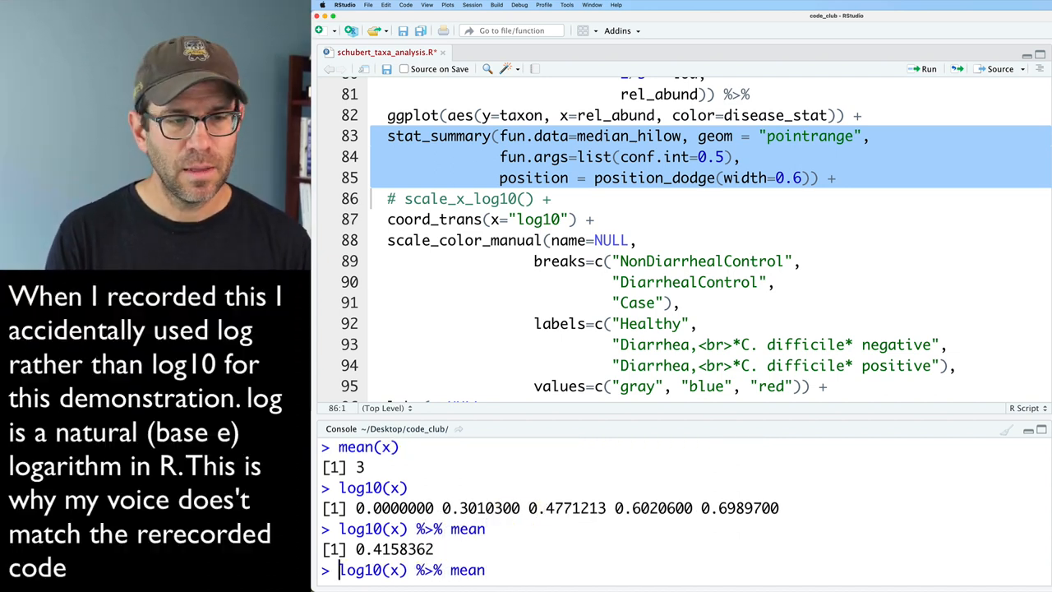
- Back-transform with 10^ and show 10^median(log10(x)) equals median(x), 3
{"action": "type", "text": "10^("}
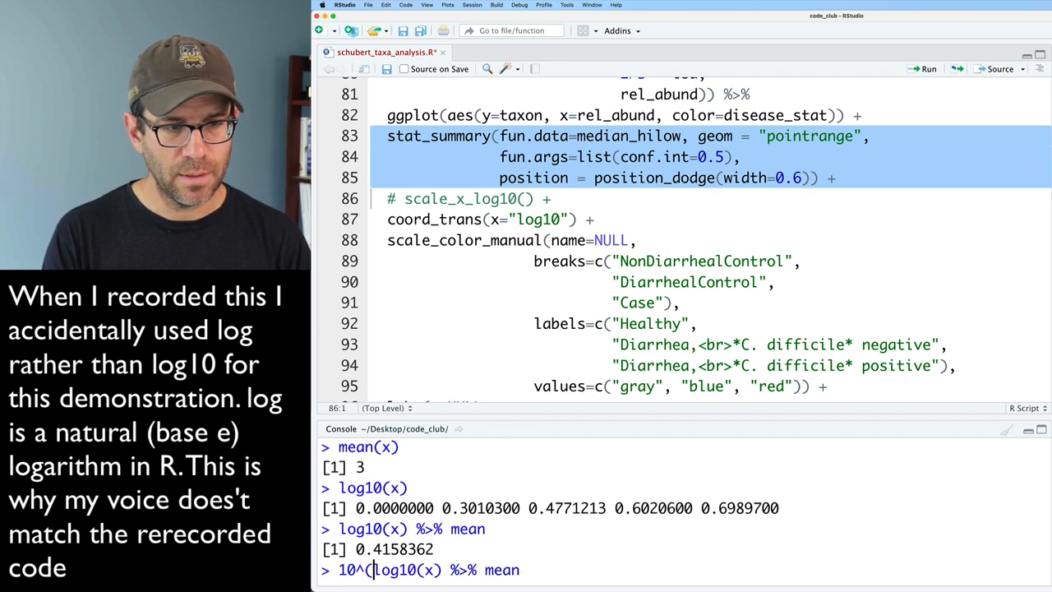
{"action": "key", "text": "Return"}
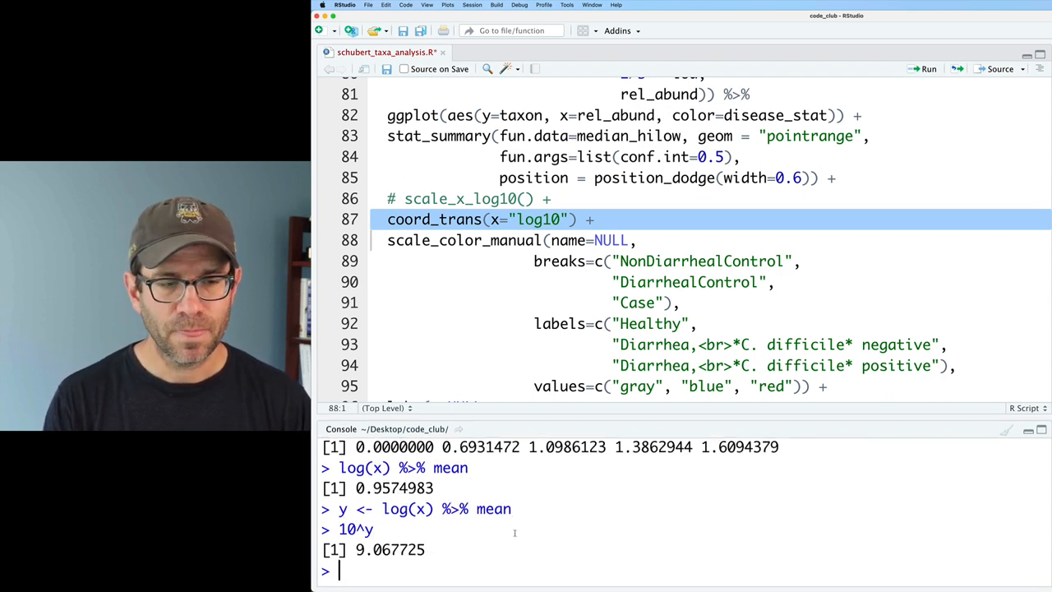
{"action": "type", "text": "median()"}
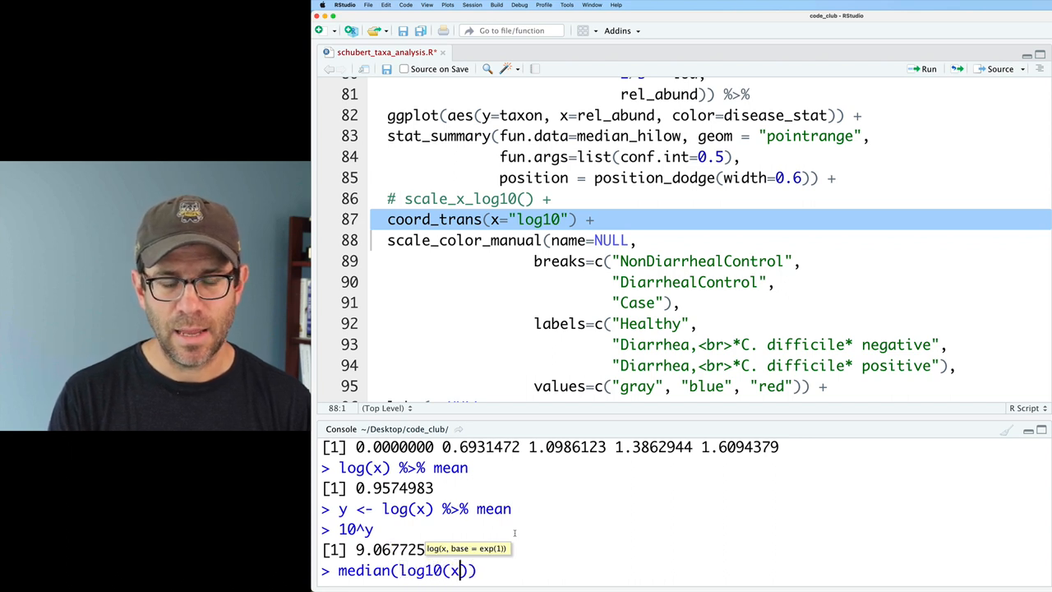
{"action": "key", "text": "Enter"}
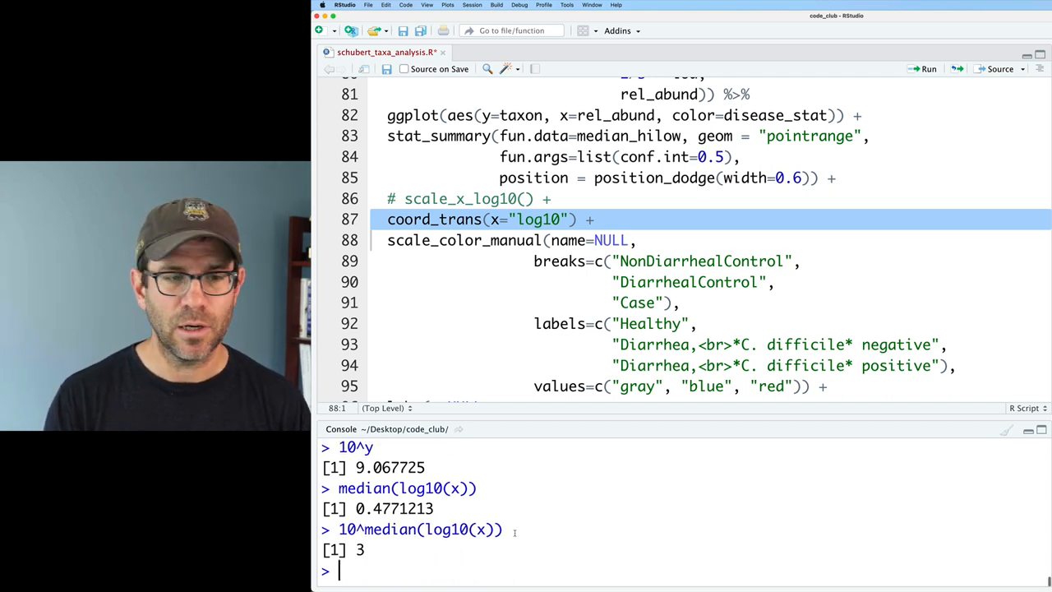
{"action": "type", "text": "median(x"}
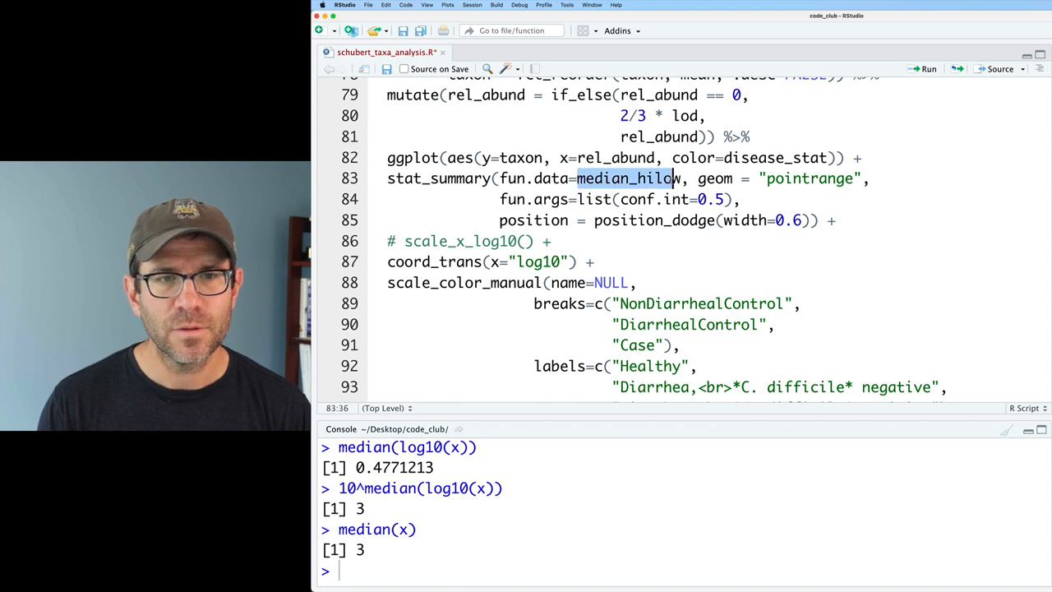
- Switch fun.data to mean_se and add scale_x_continuous(breaks=c(0.1, 1, 10, 100)) + after coord_trans
{"action": "type", "text": "mean_se"}
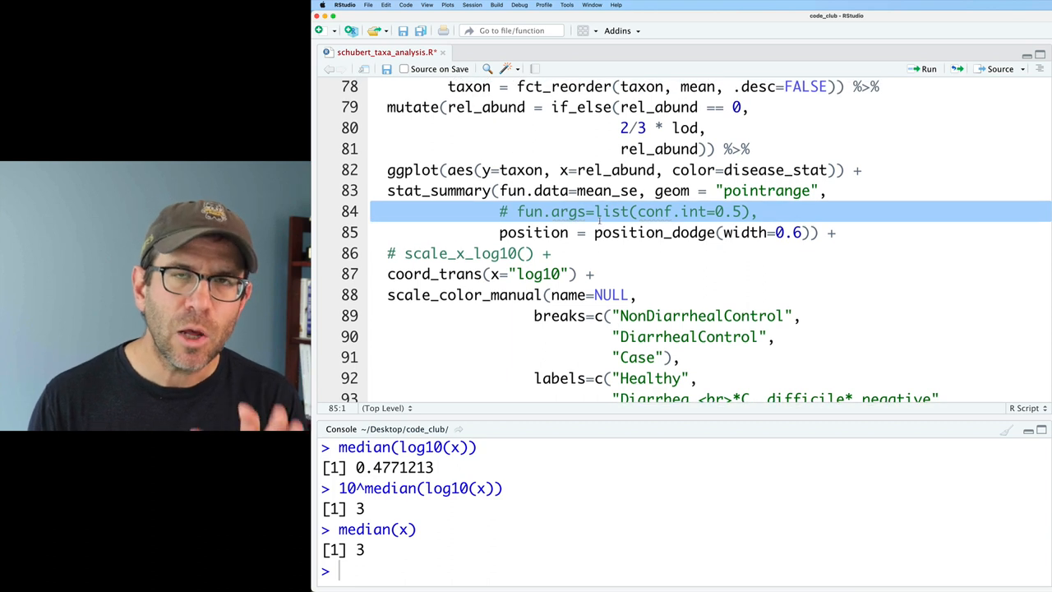
{"action": "scroll", "scroll_direction": "down", "scroll_amount": 3}
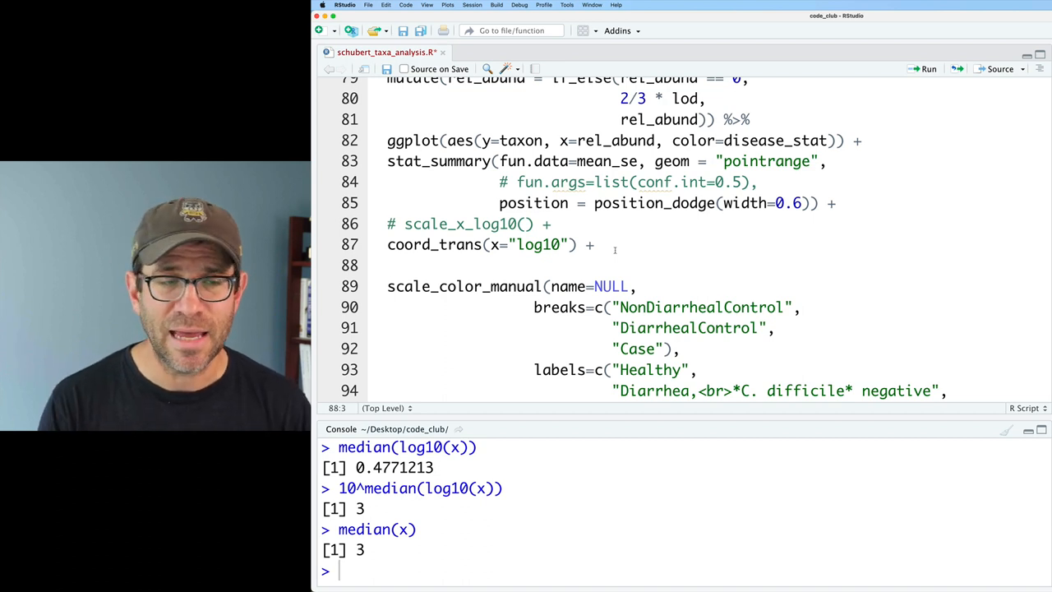
{"action": "type", "text": "scale_x_continuous(breaks=c(0,"}
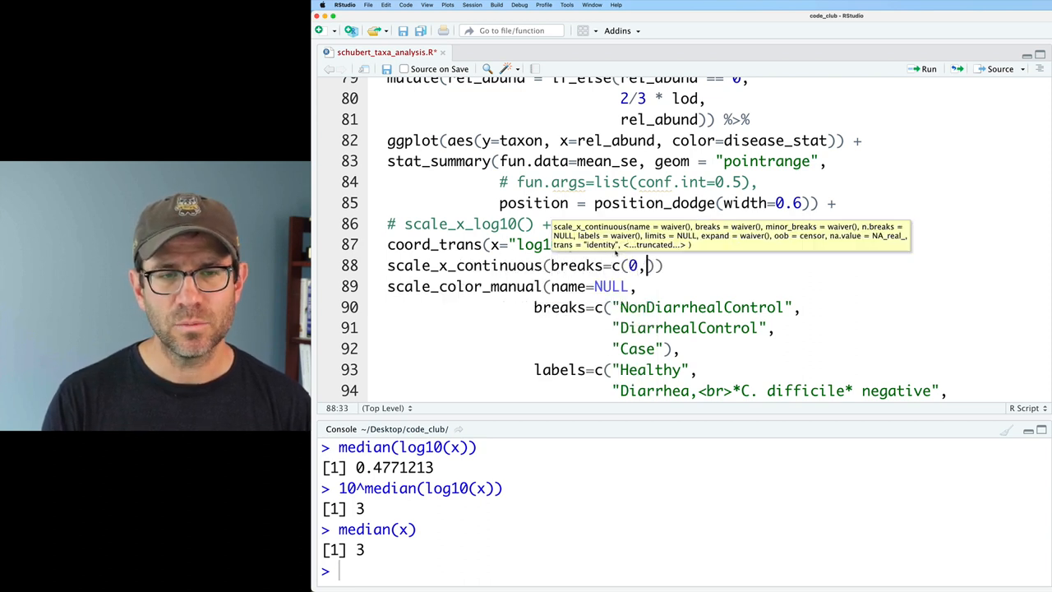
{"action": "type", "text": ".1, 1, 10, 100"}
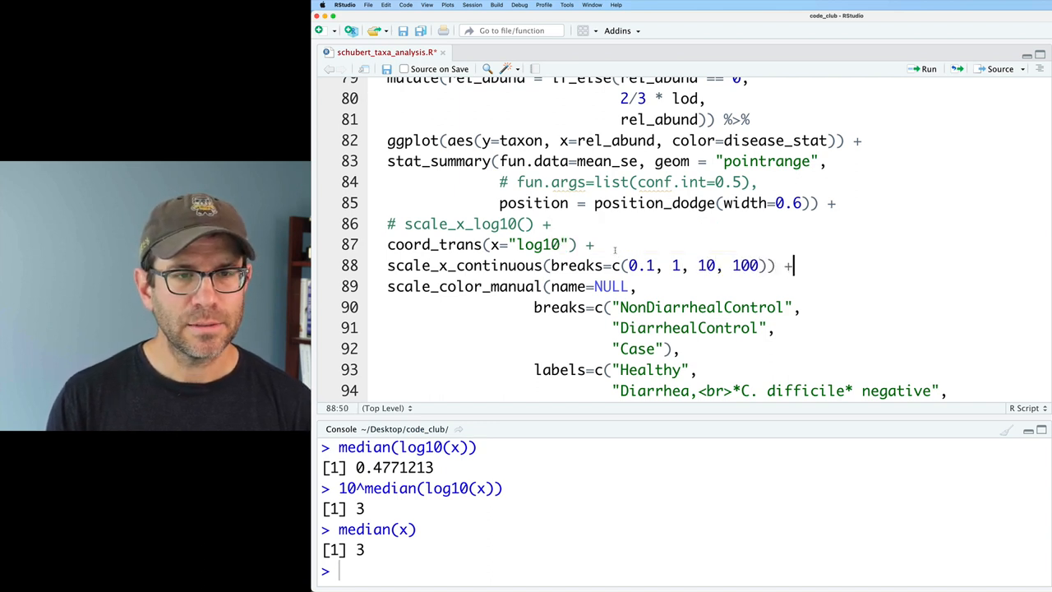
{"action": "scroll", "scroll_direction": "down", "scroll_amount": 3}
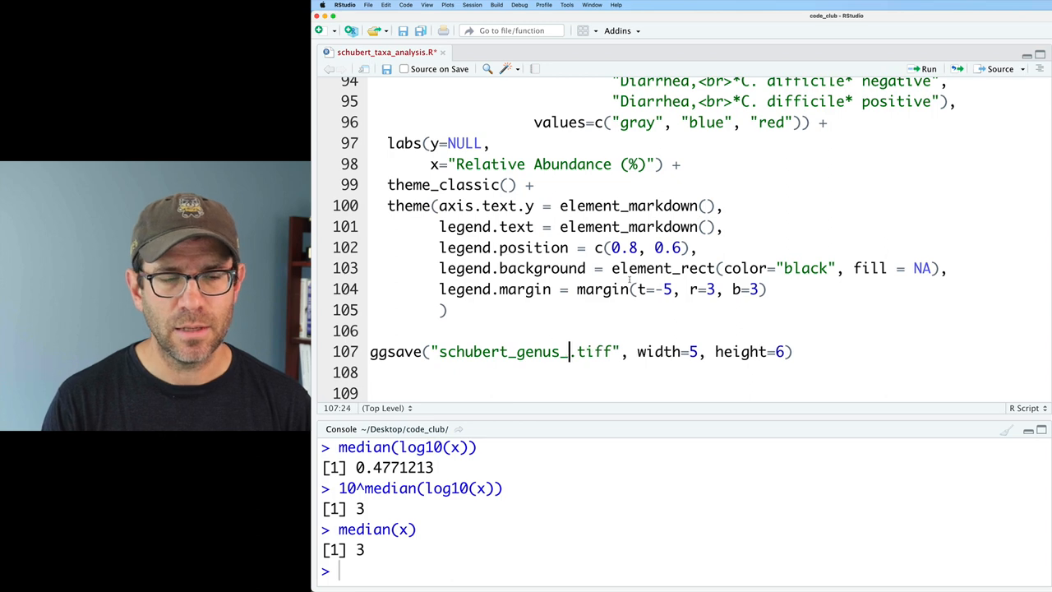
- Change the ggsave file name to schubert_genus_trans.tiff
{"action": "type", "text": "trans"}
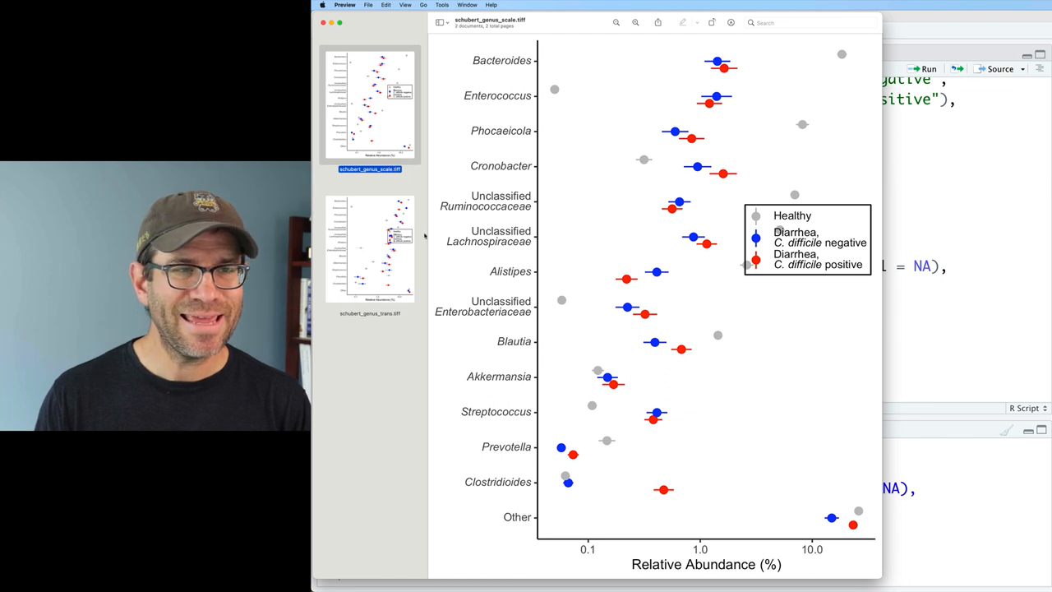
- Flip between the schubert_genus_scale and schubert_genus_trans thumbnails to compare the two plots
{"action": "left_click", "coordinate": [368, 250]}
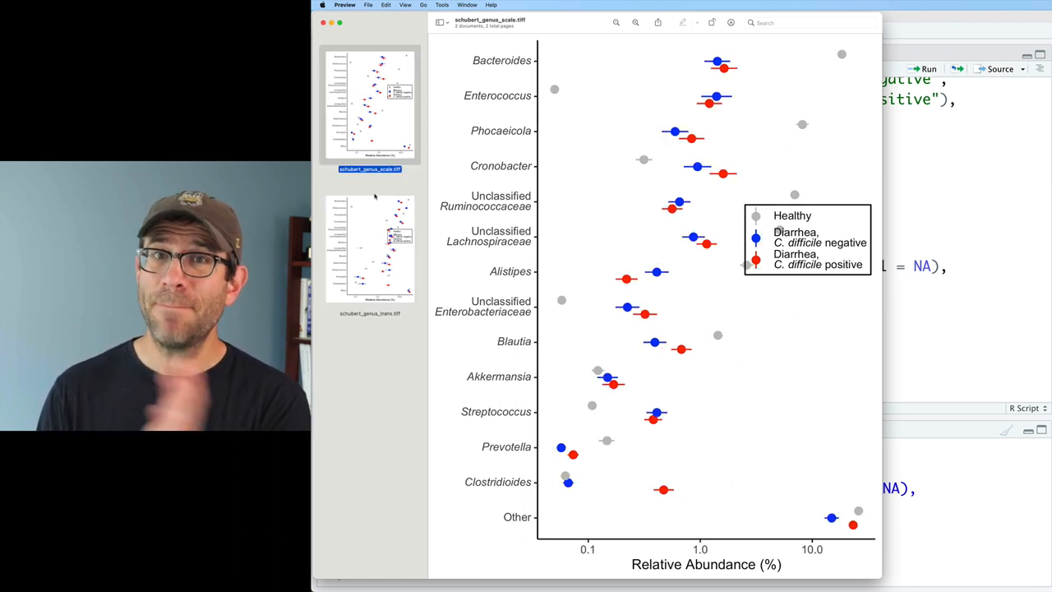
{"action": "left_click", "coordinate": [368, 249]}
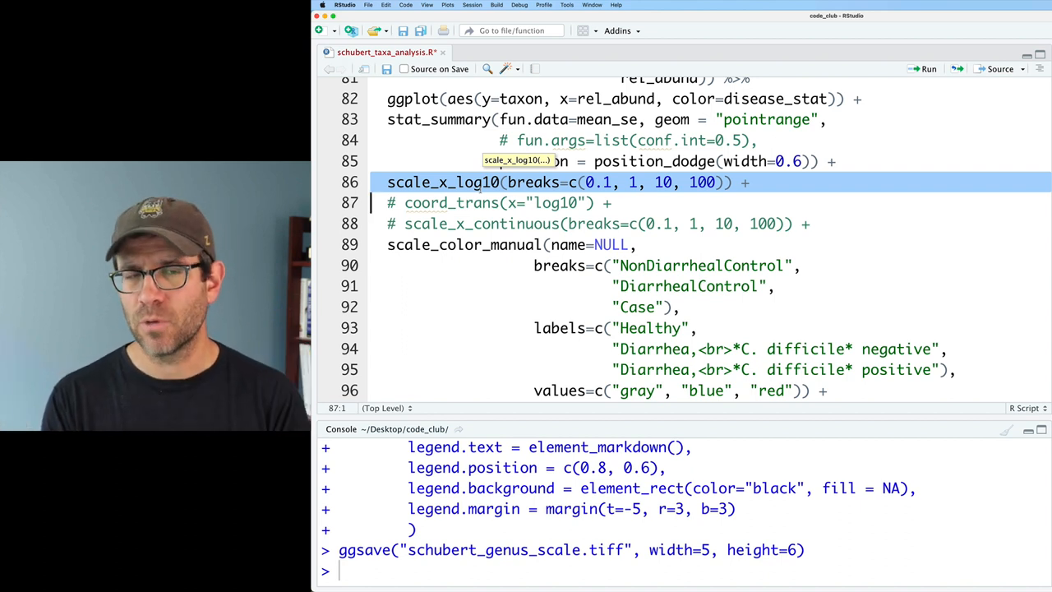
- Activate coord_trans log10 with 0.1–100 breaks and summarise with median_hilow instead of mean_se
{"action": "key", "text": "Cmd+Shift+C"}
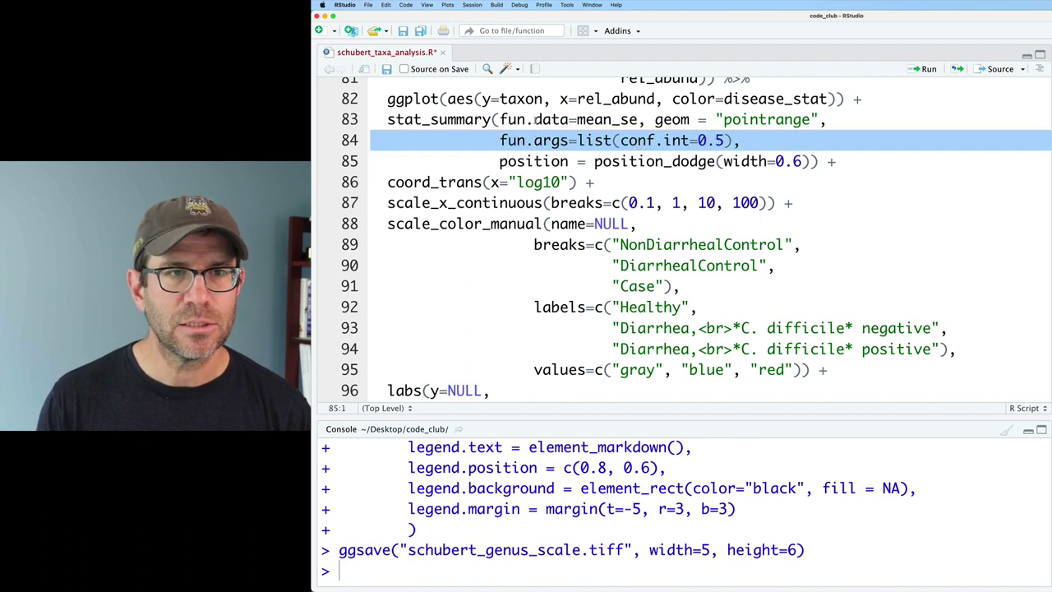
{"action": "type", "text": "media"}
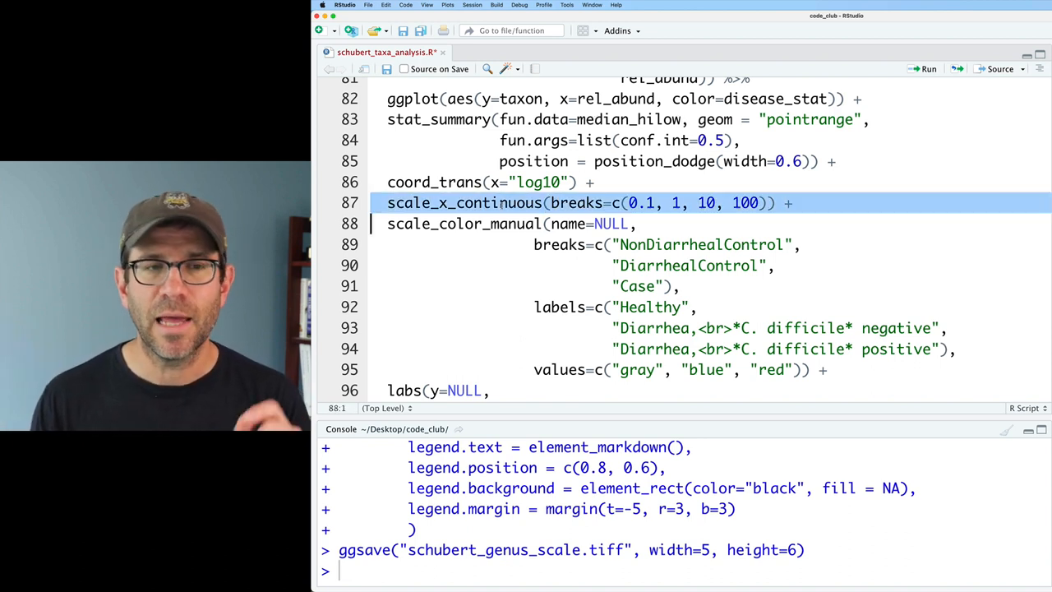
{"action": "mouse_move", "coordinate": [480, 203]}
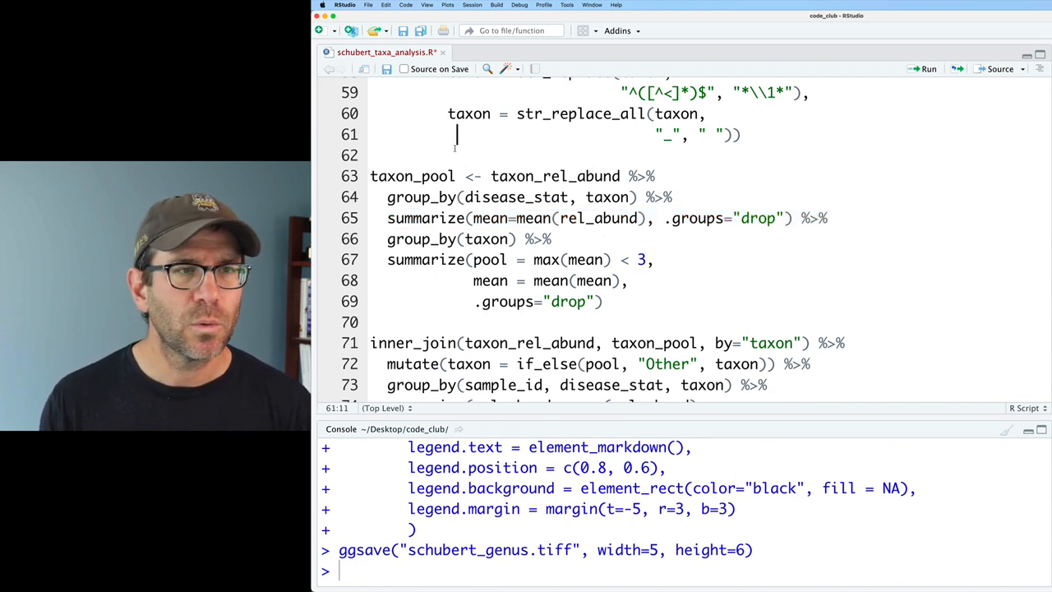
- Replace 'mean' with 'median' throughout the pooling code and lower the pool cutoff to 1
{"action": "key", "text": "Cmd+F"}
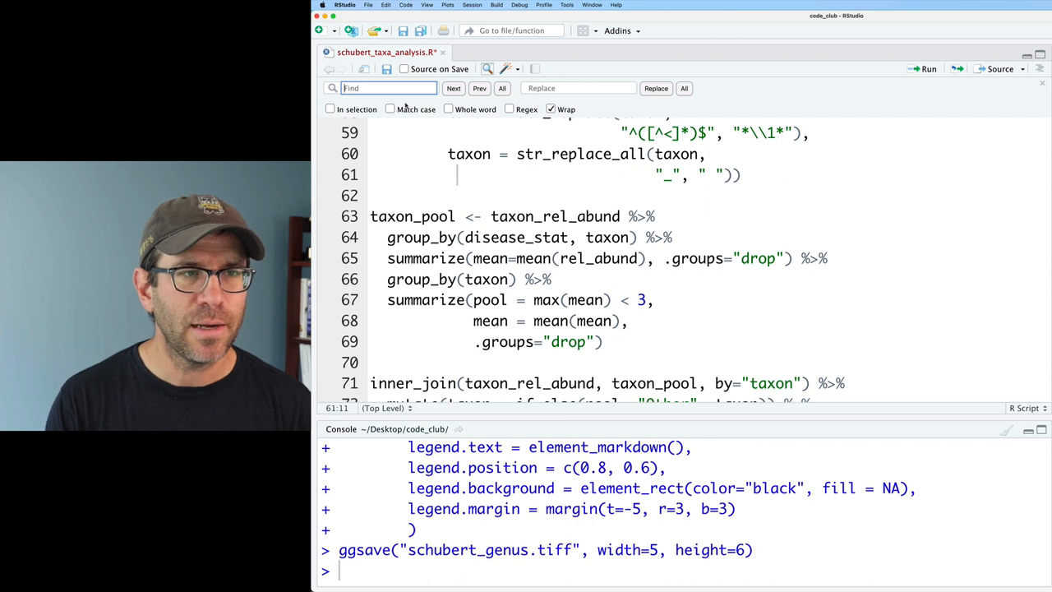
{"action": "type", "text": "mean"}
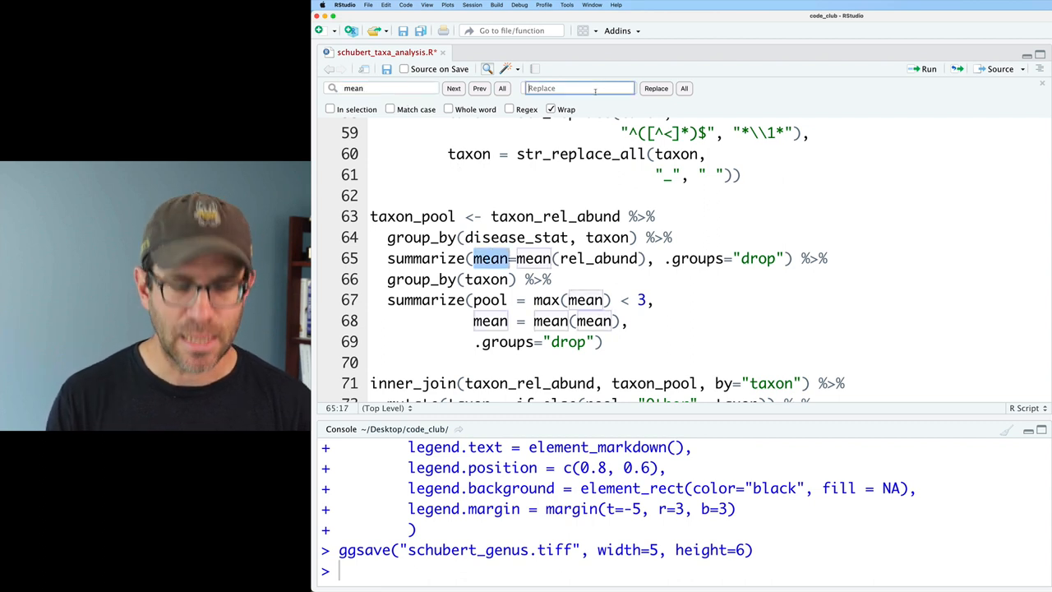
{"action": "type", "text": "median"}
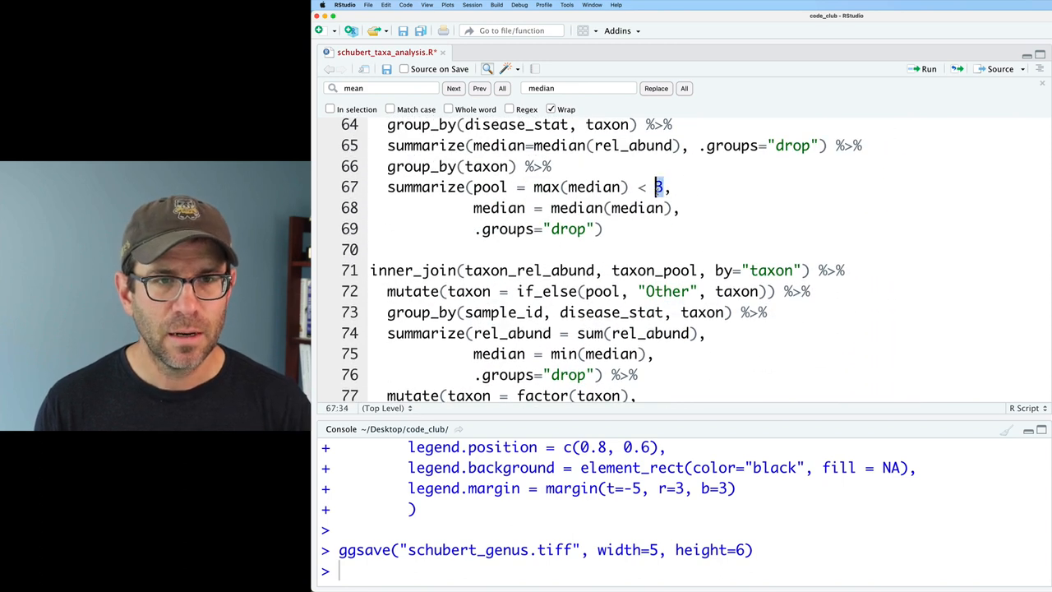
{"action": "type", "text": "1"}
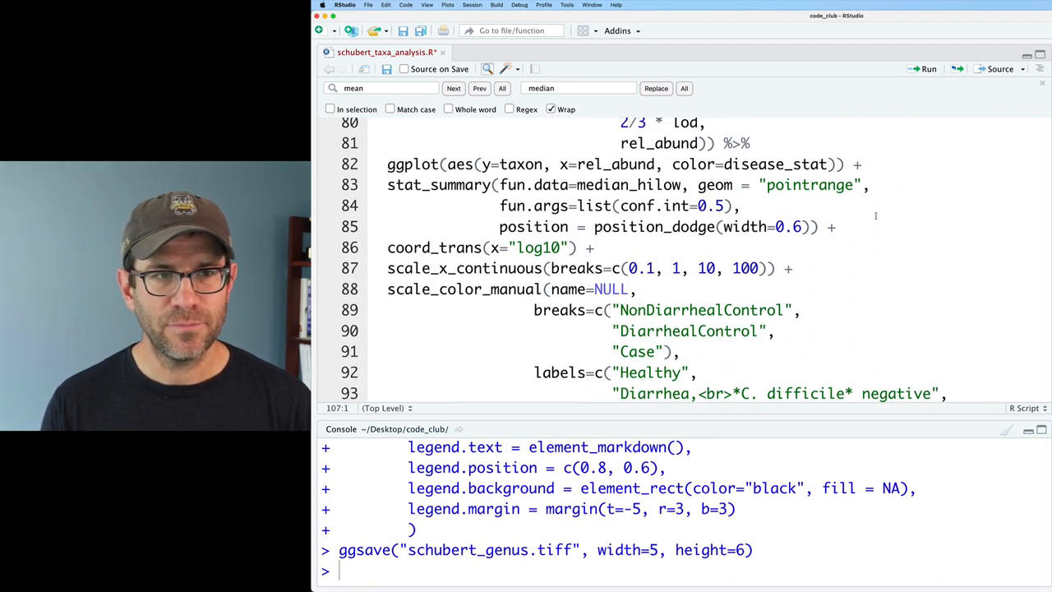
- Add geom_vline(xintercept = lod) to mark the limit of detection
{"action": "type", "text": "geo"}
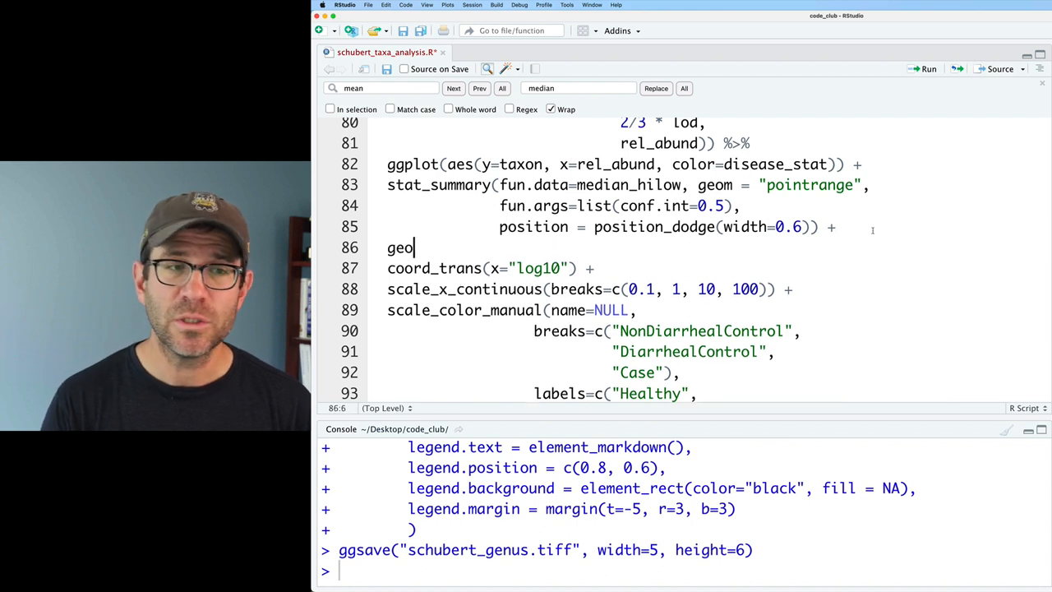
{"action": "type", "text": "m_vline("}
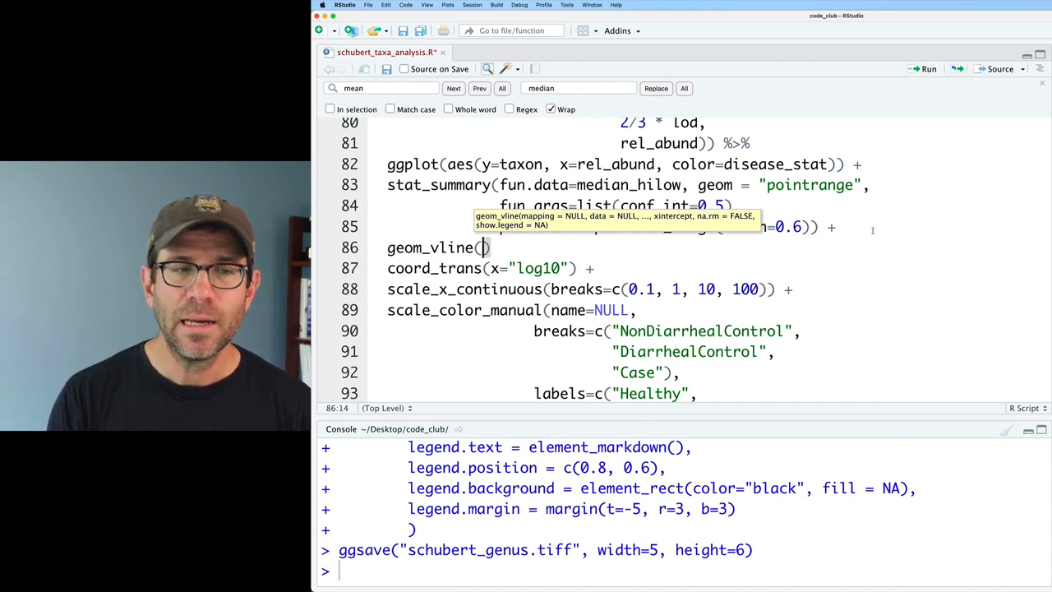
{"action": "type", "text": "xint"}
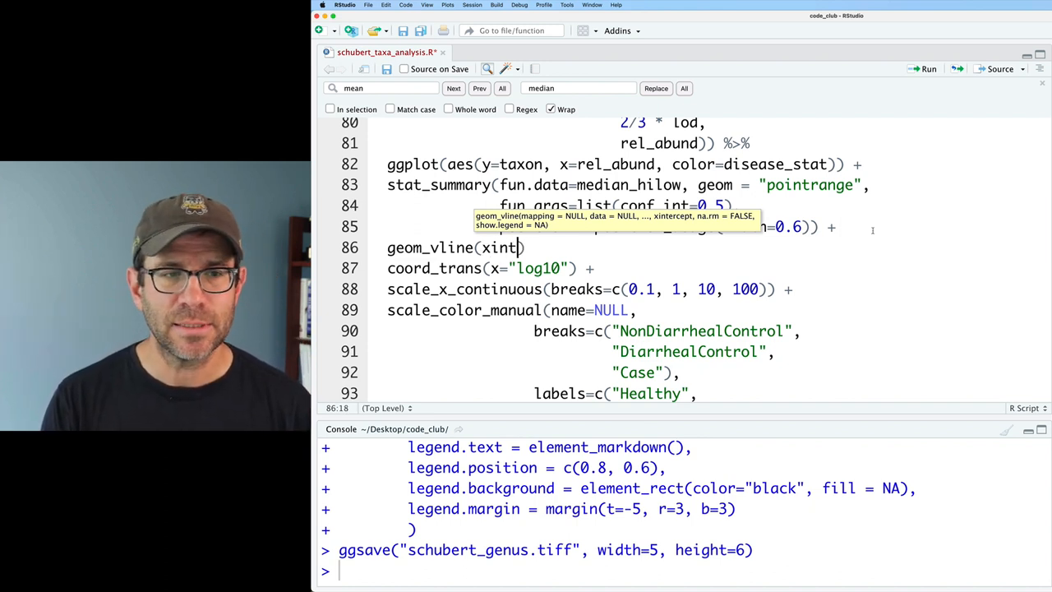
{"action": "type", "text": "ercept ="}
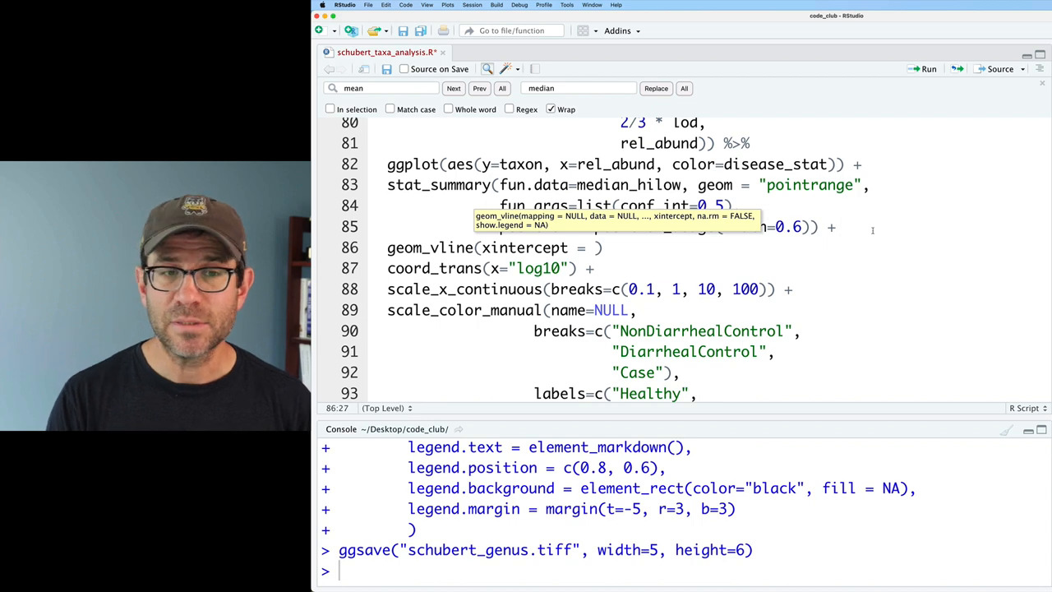
{"action": "type", "text": "lod"}
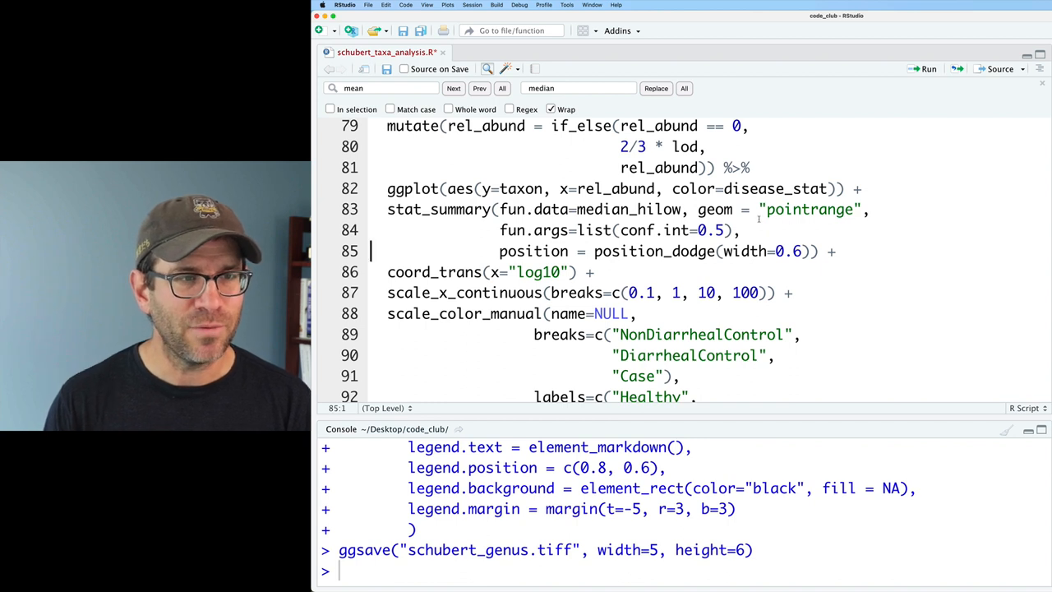
- Move the geom_vline layer above stat_summary and start a size= argument for its thickness
{"action": "type", "text": "geom_vline(xintercept = lod) +"}
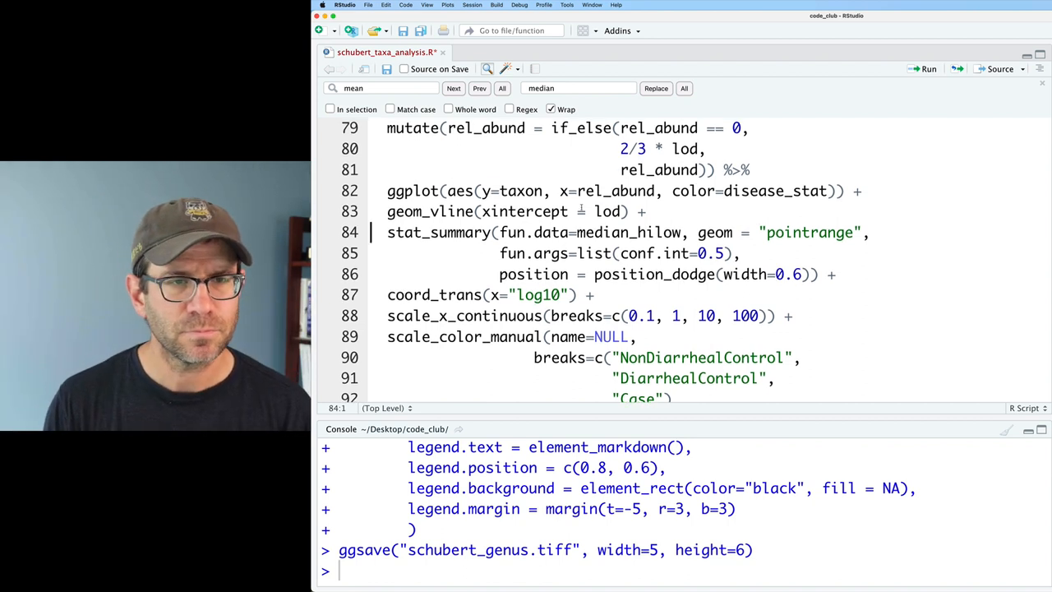
{"action": "type", "text": ", size="}
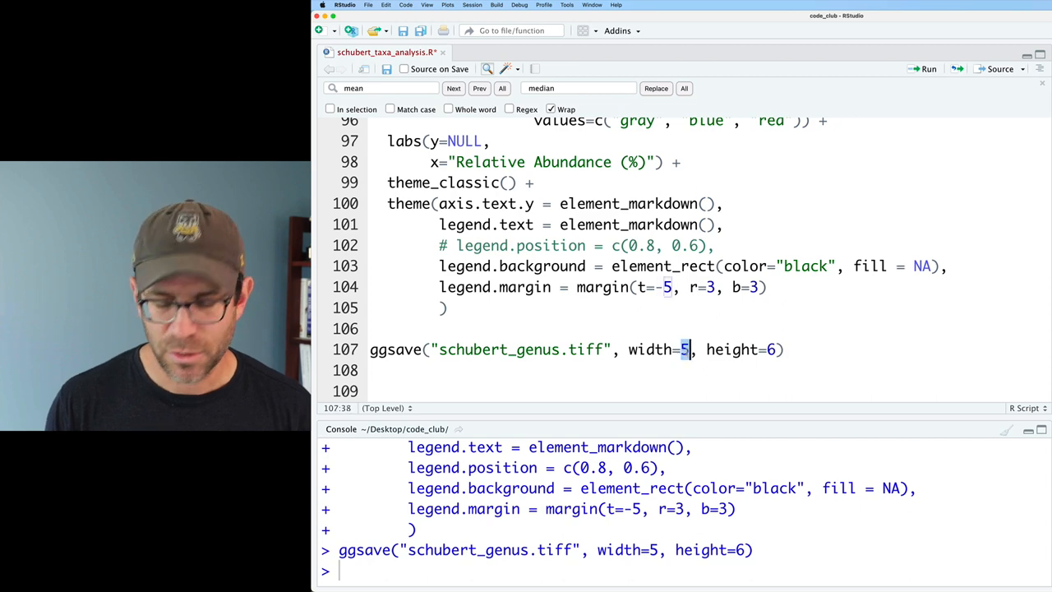
- Widen the ggsave TIFF output from width 5 to 7
{"action": "type", "text": "7"}
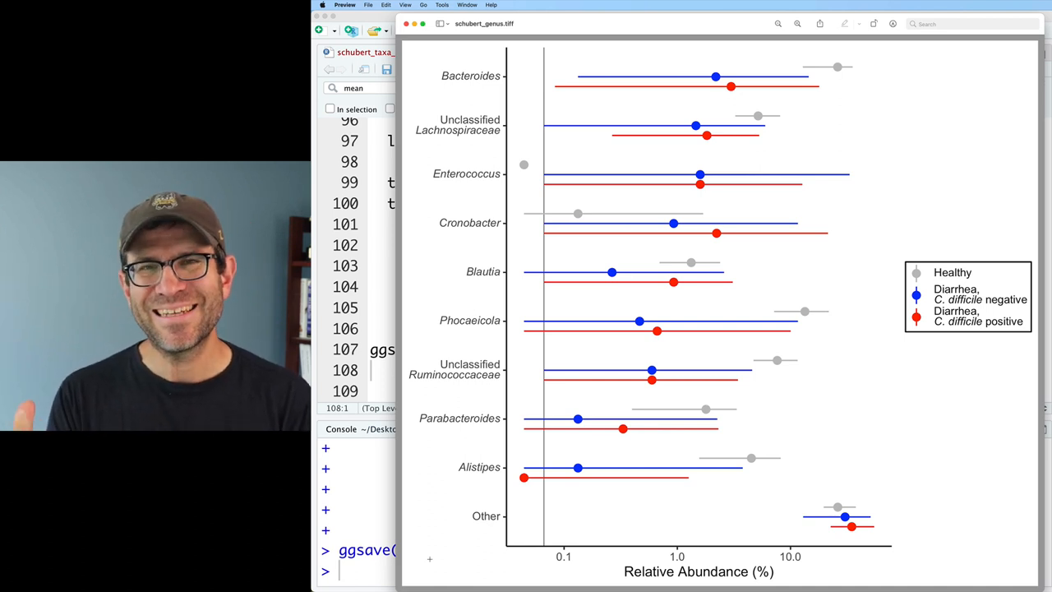
{"action": "mouse_move", "coordinate": [673, 156]}
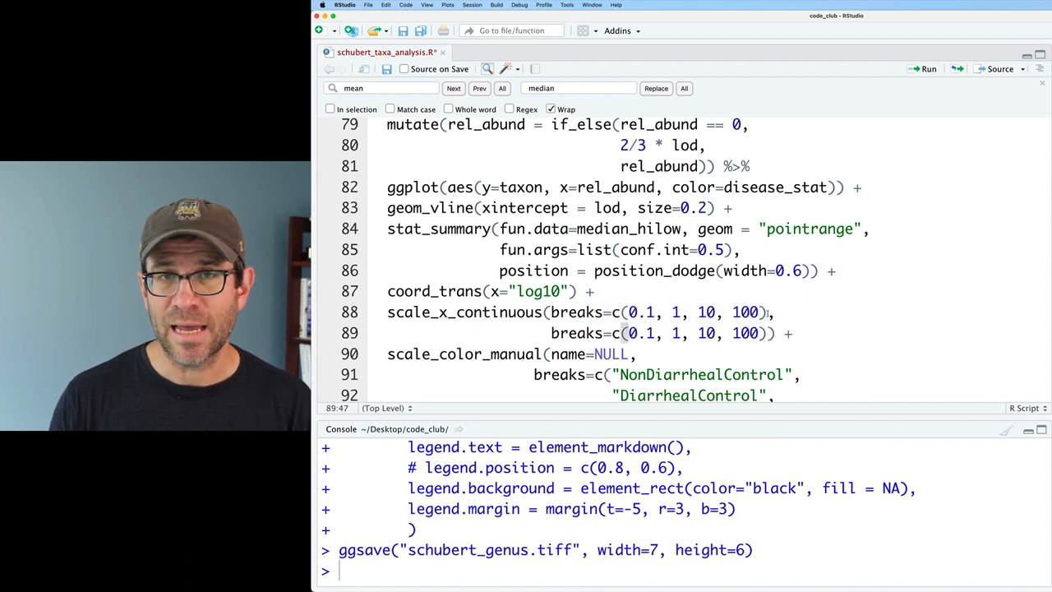
- Rename the duplicated breaks argument to limits in scale_x_continuous
{"action": "double_click", "coordinate": [579, 332]}
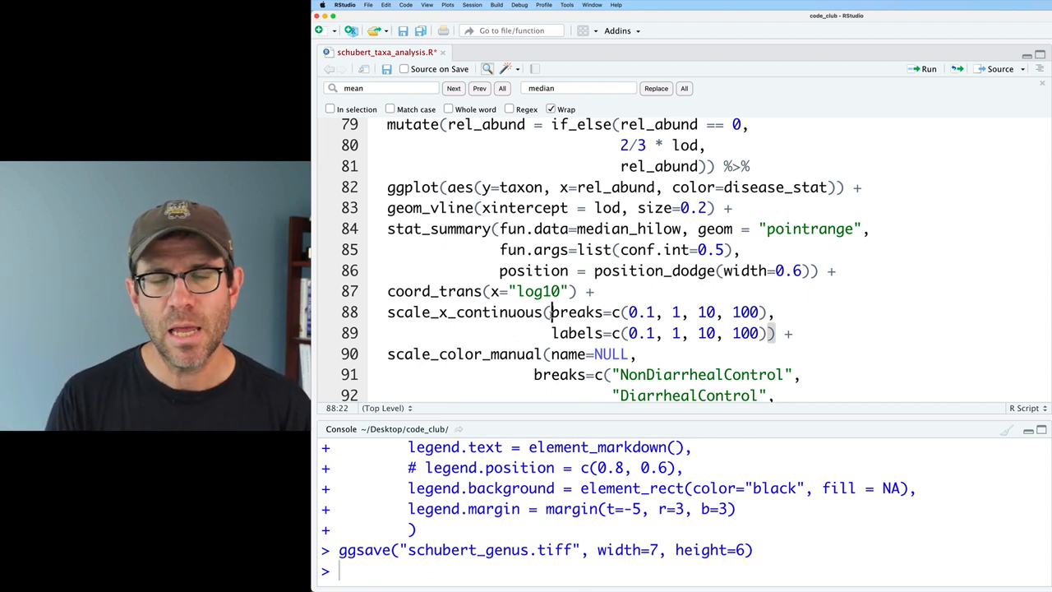
{"action": "type", "text": "limits"}
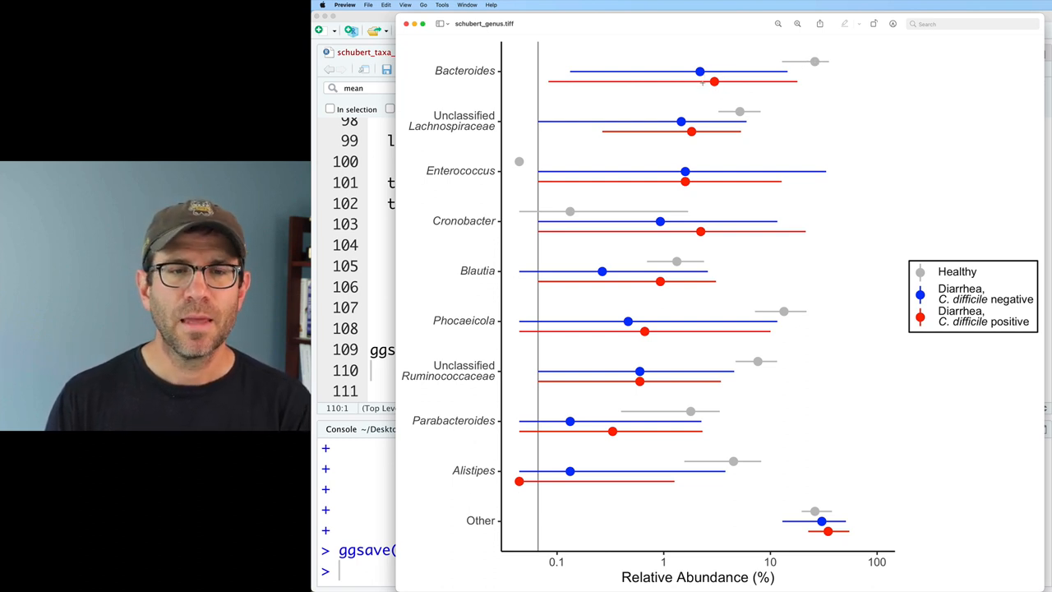
{"action": "mouse_move", "coordinate": [644, 519]}
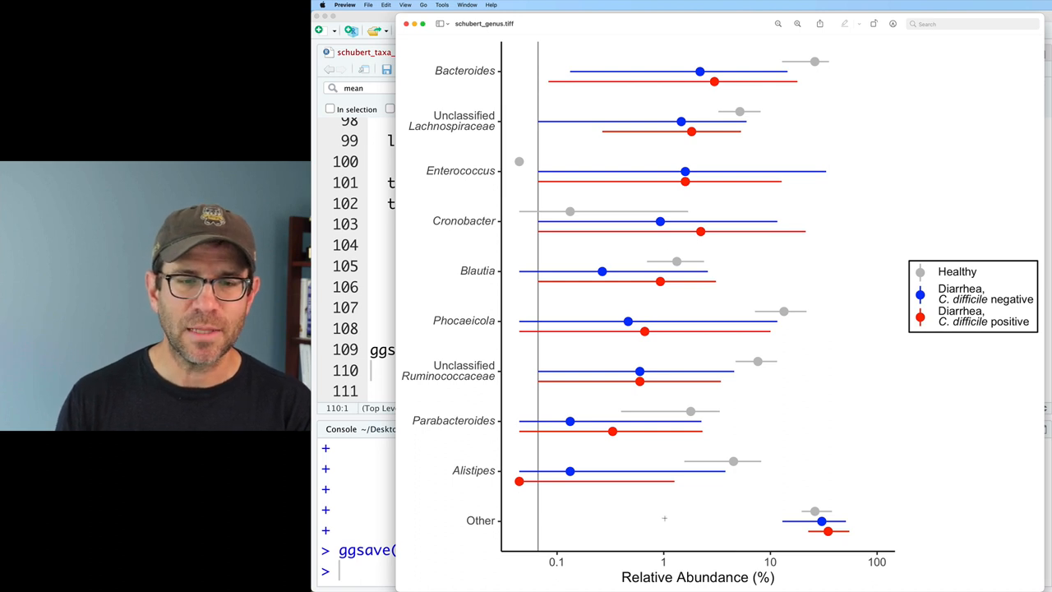